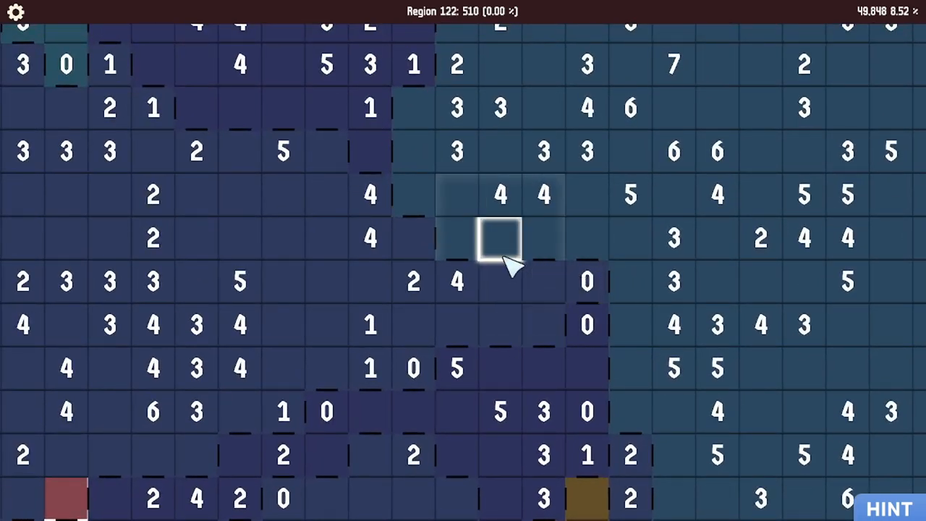
Mark every cell around the 0 clue as empty
{"action": "left_click", "coordinate": [500, 239]}
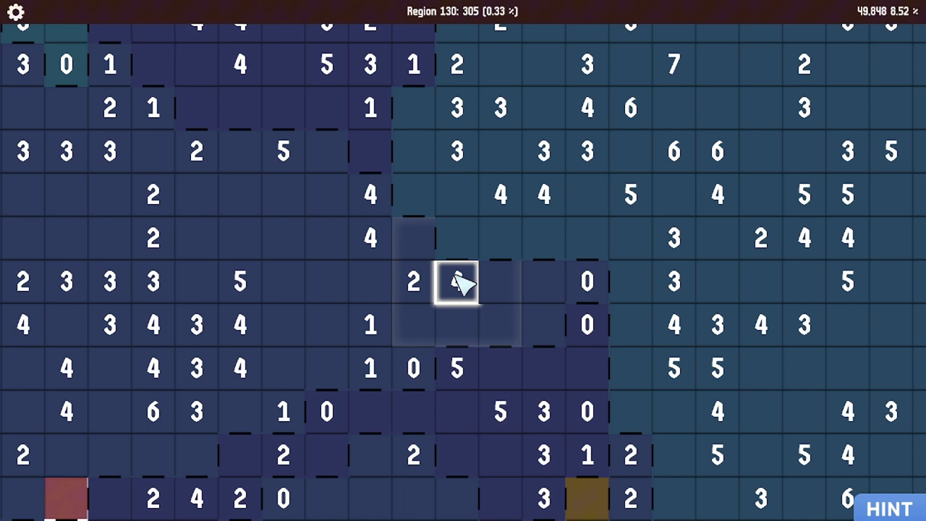
{"action": "scroll", "scroll_direction": "down", "scroll_amount": 3}
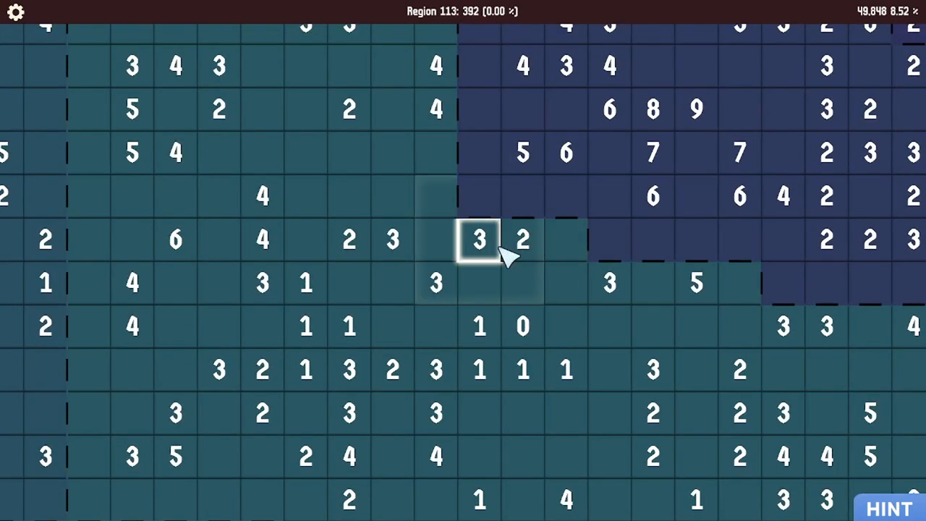
{"action": "mouse_move", "coordinate": [479, 283]}
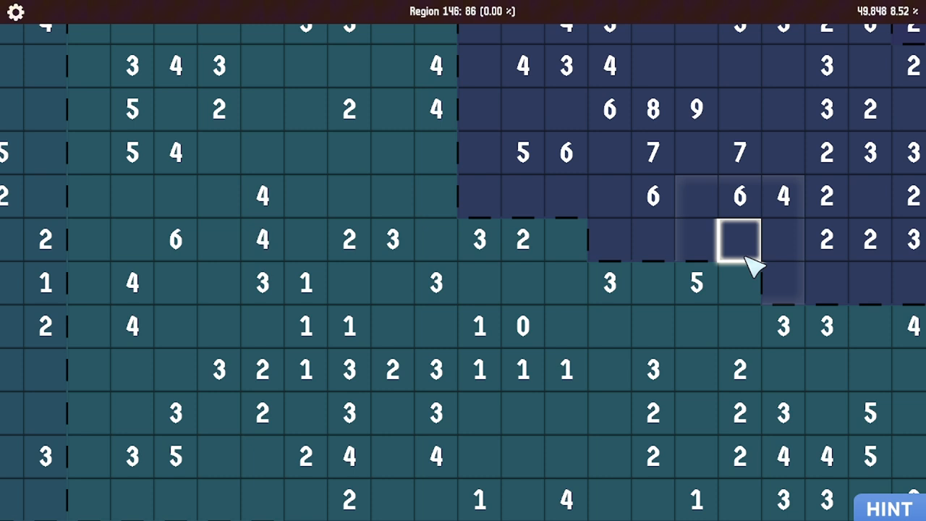
{"action": "mouse_move", "coordinate": [565, 246]}
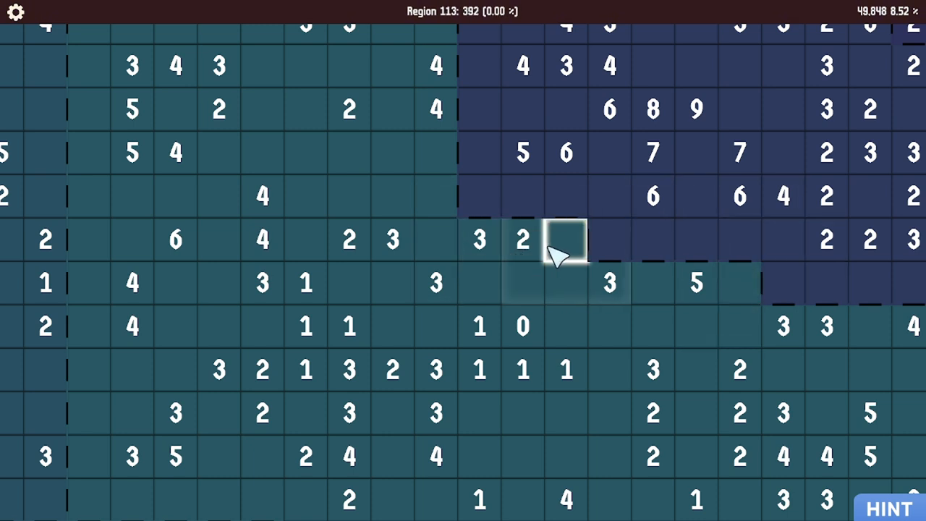
{"action": "mouse_move", "coordinate": [561, 250]}
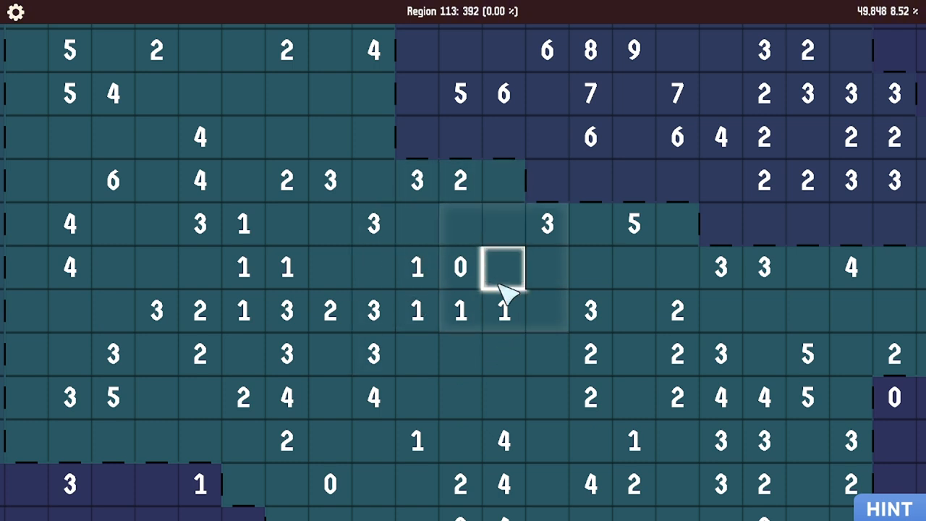
{"action": "left_click", "coordinate": [504, 268]}
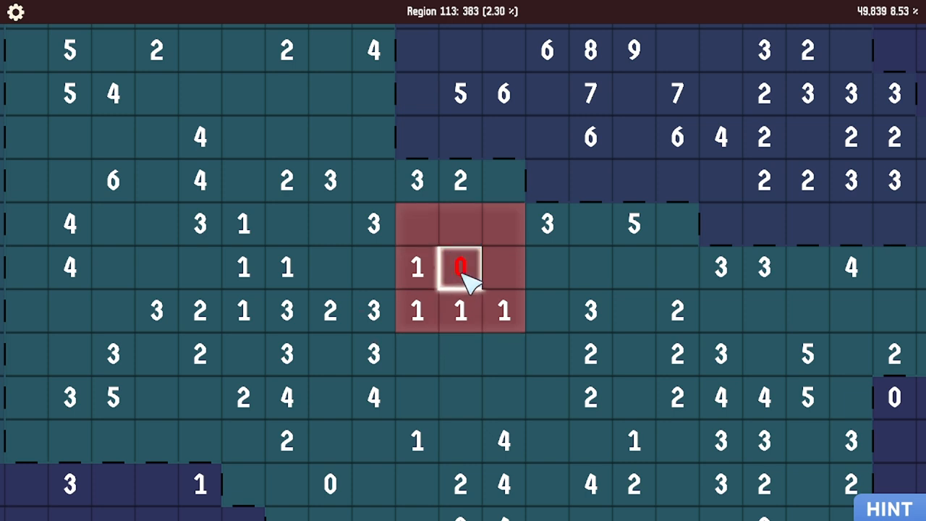
{"action": "left_click", "coordinate": [461, 267]}
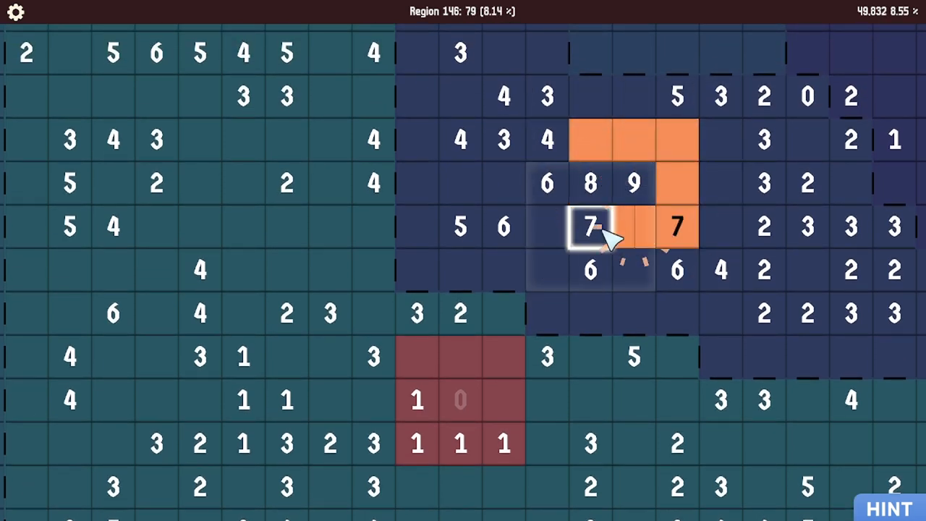
Fill the cells around the 7 clue orange and rule out cells beside the 2 clue
{"action": "left_click", "coordinate": [591, 227]}
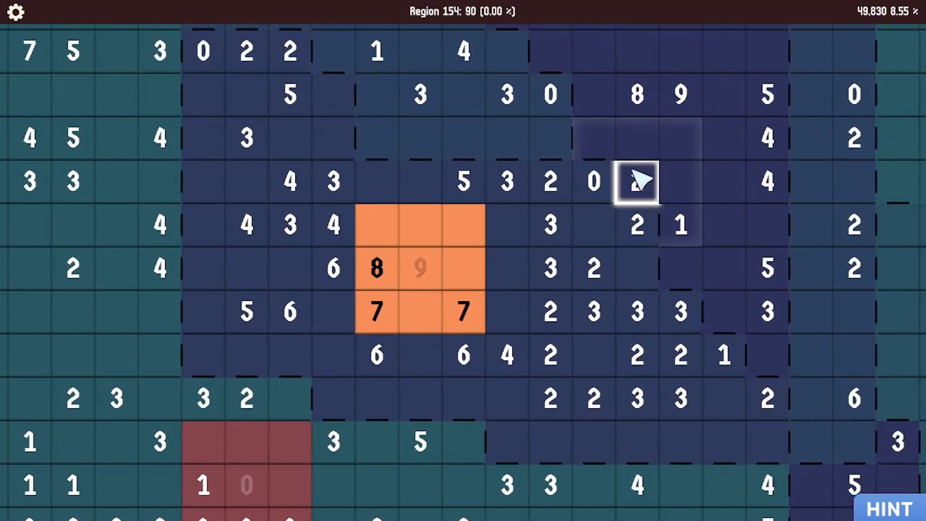
{"action": "left_click", "coordinate": [636, 181]}
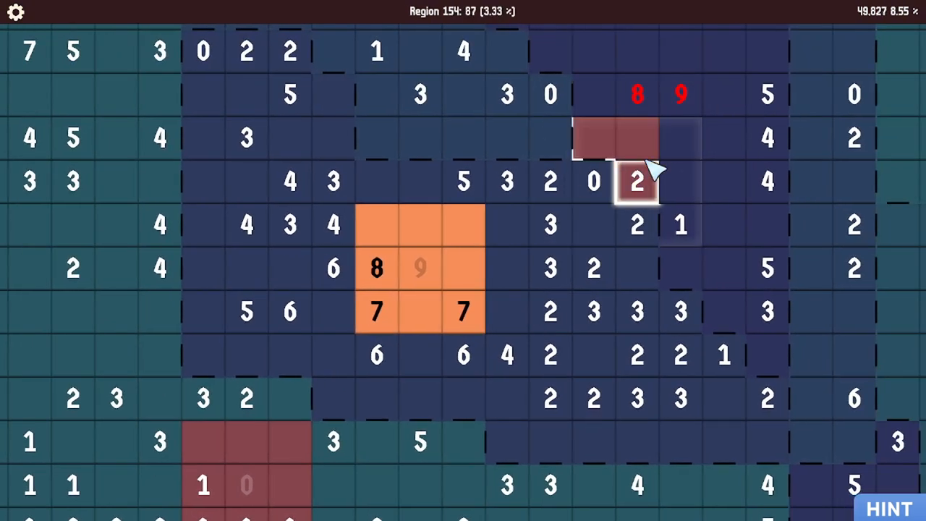
{"action": "left_click", "coordinate": [637, 182]}
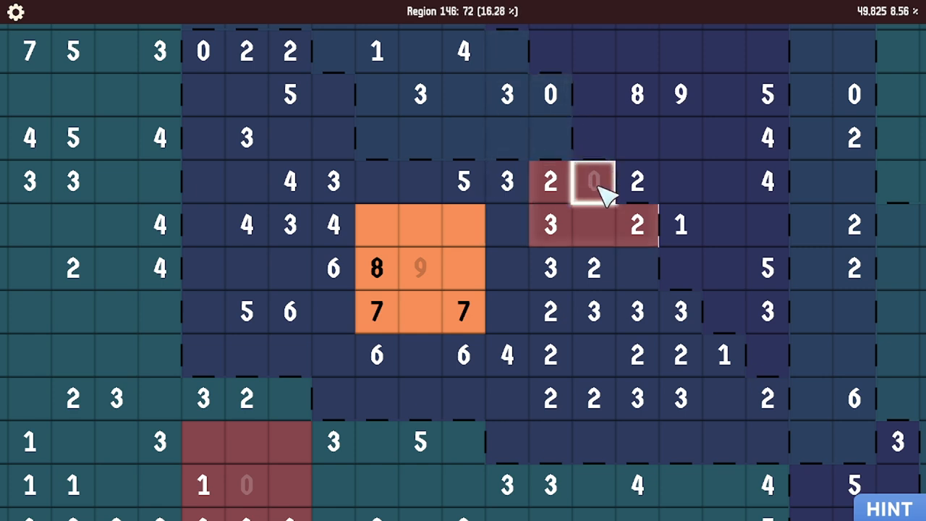
{"action": "mouse_move", "coordinate": [550, 224]}
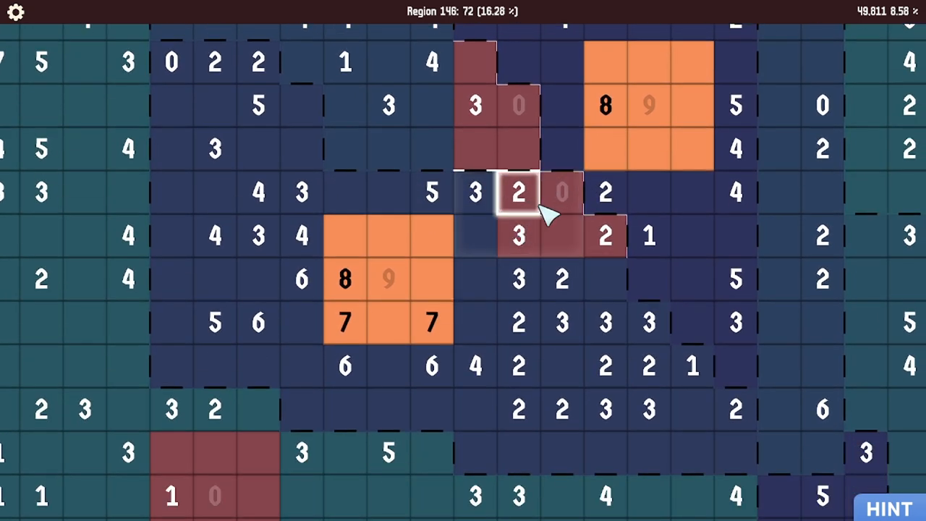
{"action": "mouse_move", "coordinate": [540, 210]}
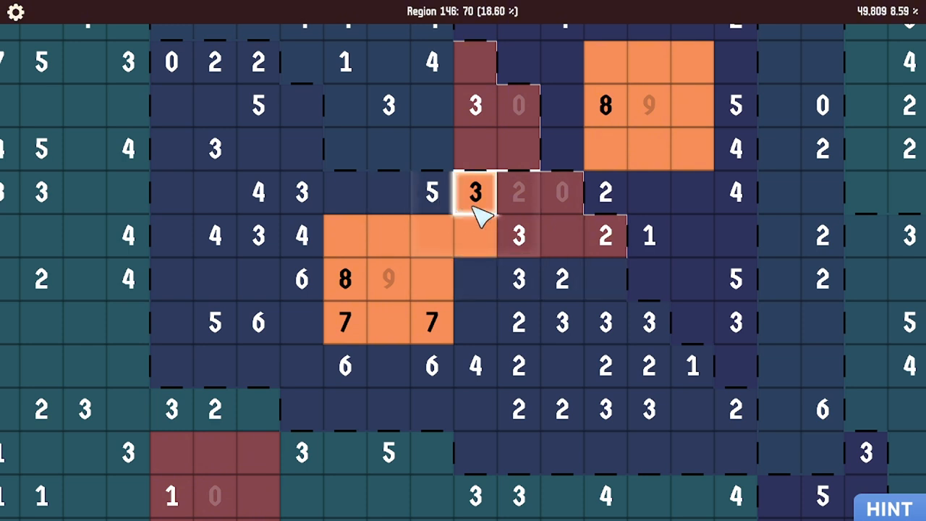
{"action": "mouse_move", "coordinate": [432, 193]}
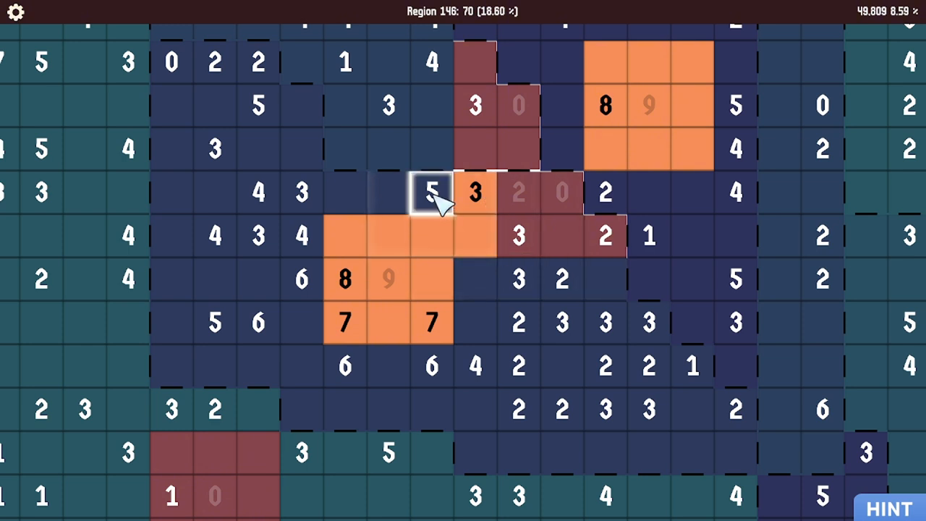
Mark the cells at the 5 clue empty and fill the cell beside the 2 clue orange
{"action": "left_click", "coordinate": [432, 193]}
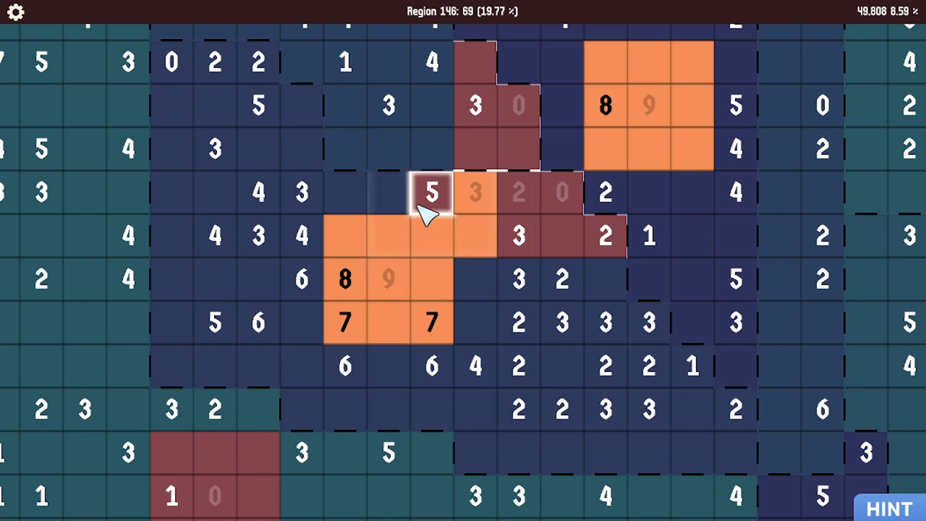
{"action": "left_click", "coordinate": [432, 235]}
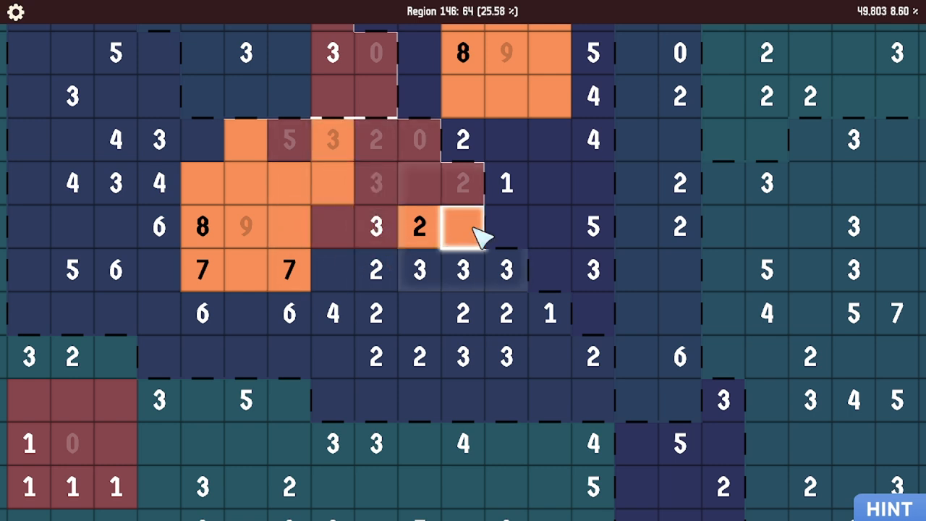
{"action": "left_click", "coordinate": [463, 227]}
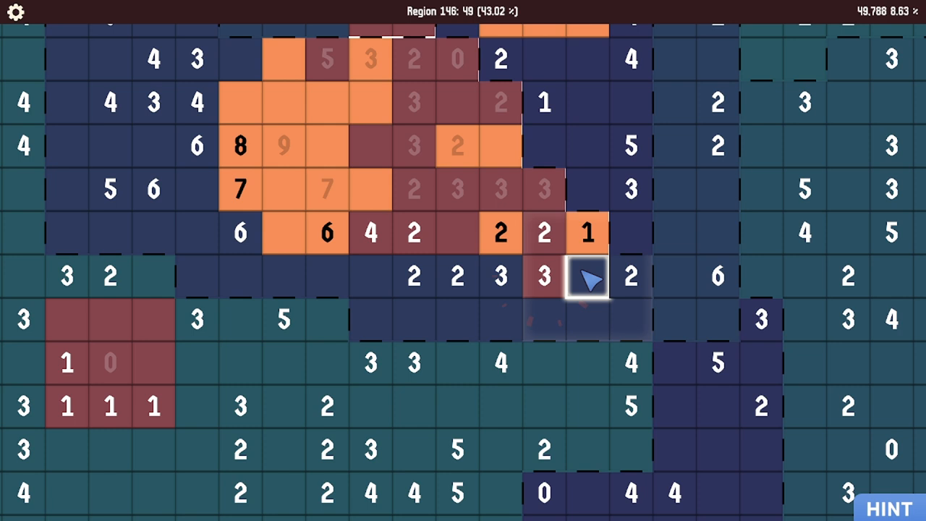
Clear the cells beside the 3 clue, complete the 6 clue, and clear the bottom edge
{"action": "left_click", "coordinate": [586, 279]}
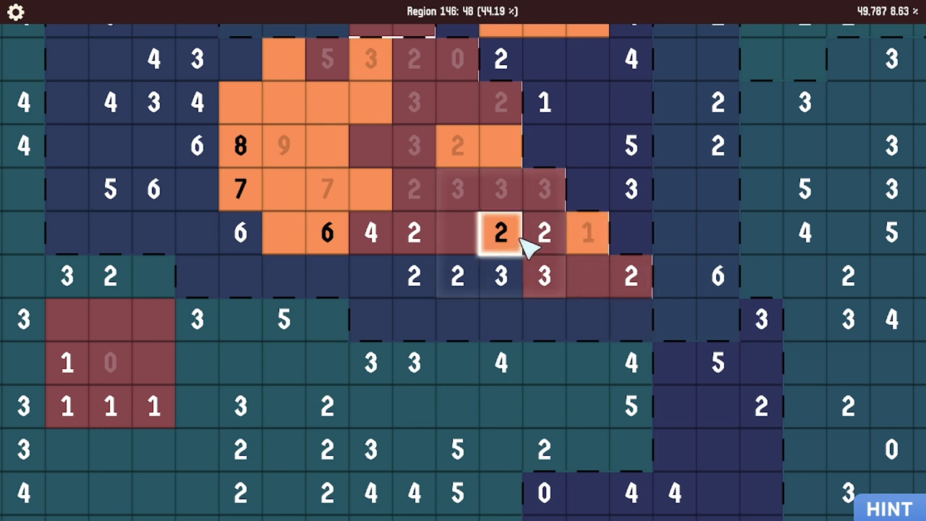
{"action": "left_click", "coordinate": [498, 233]}
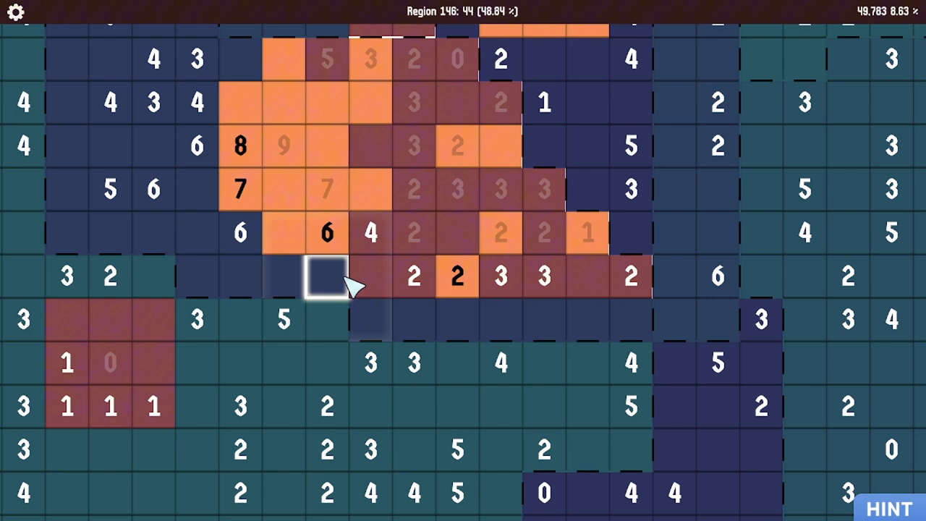
{"action": "left_click", "coordinate": [326, 277]}
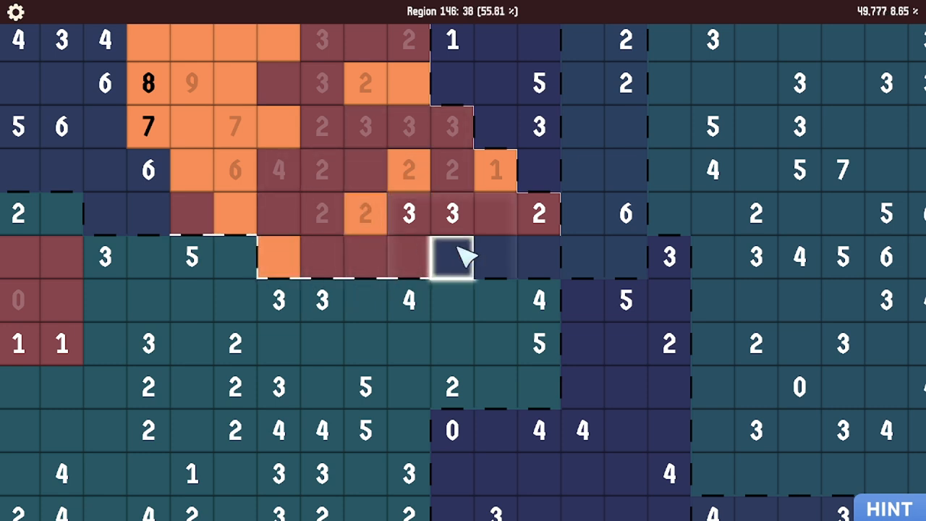
{"action": "left_click", "coordinate": [453, 257]}
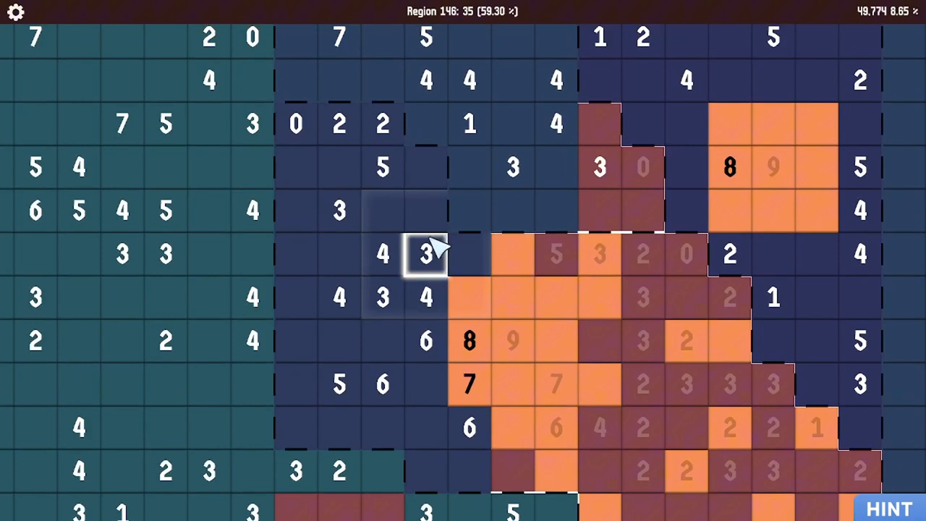
{"action": "mouse_move", "coordinate": [469, 297]}
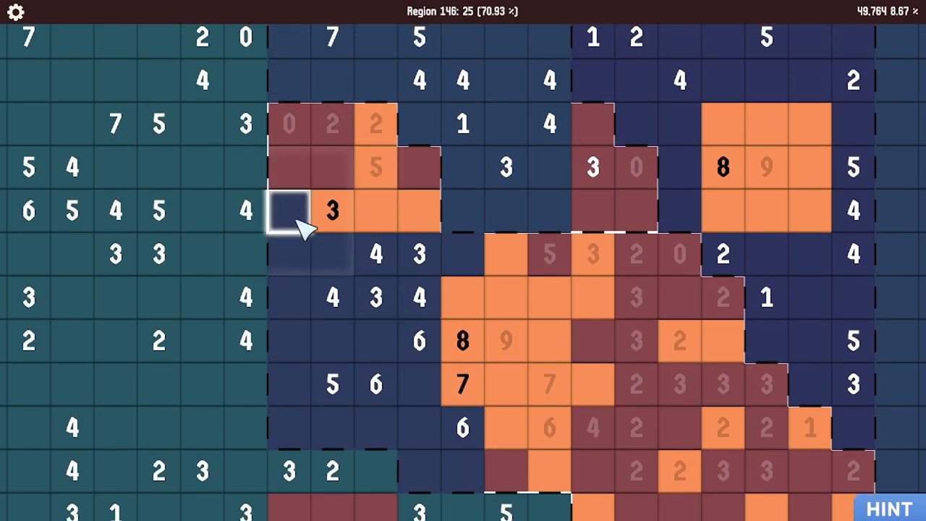
Clear cells left of the 3 clue, fix the cell near the 8, and fill the lower edge
{"action": "left_click", "coordinate": [289, 211]}
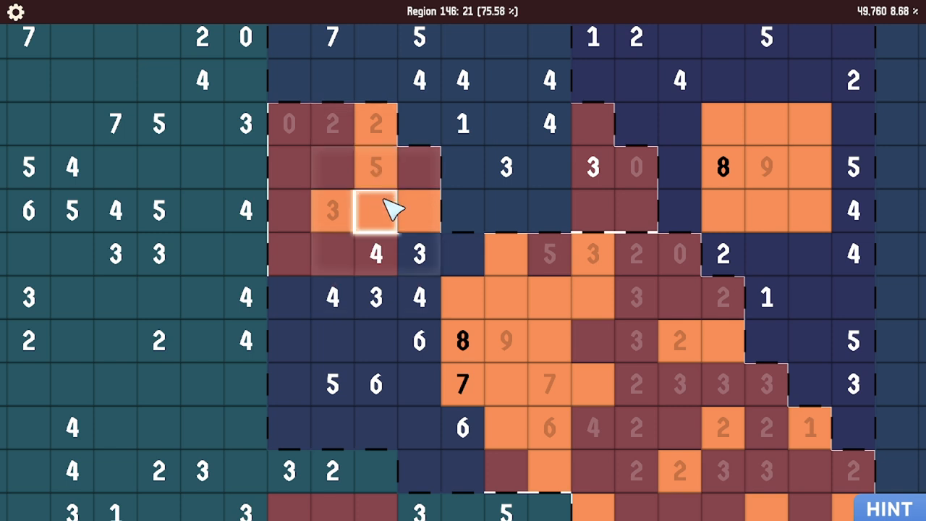
{"action": "left_click", "coordinate": [420, 254]}
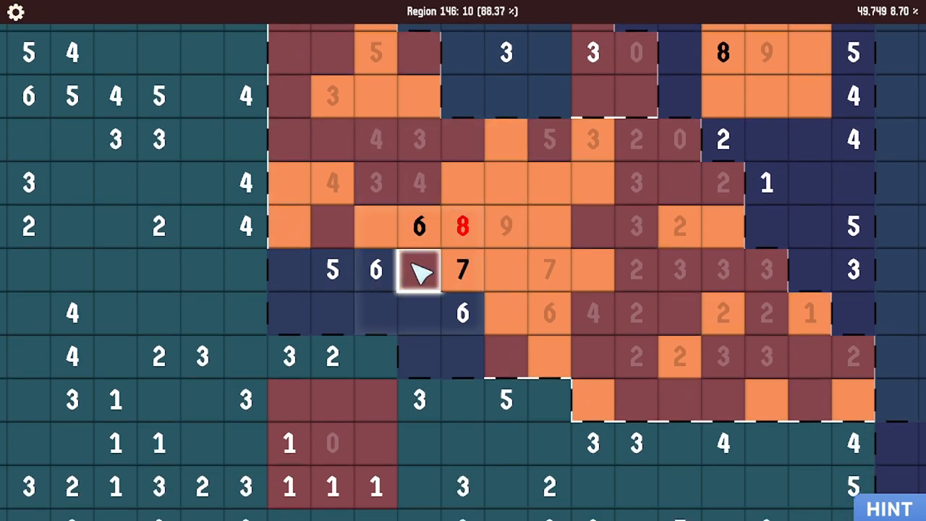
{"action": "left_click", "coordinate": [418, 226]}
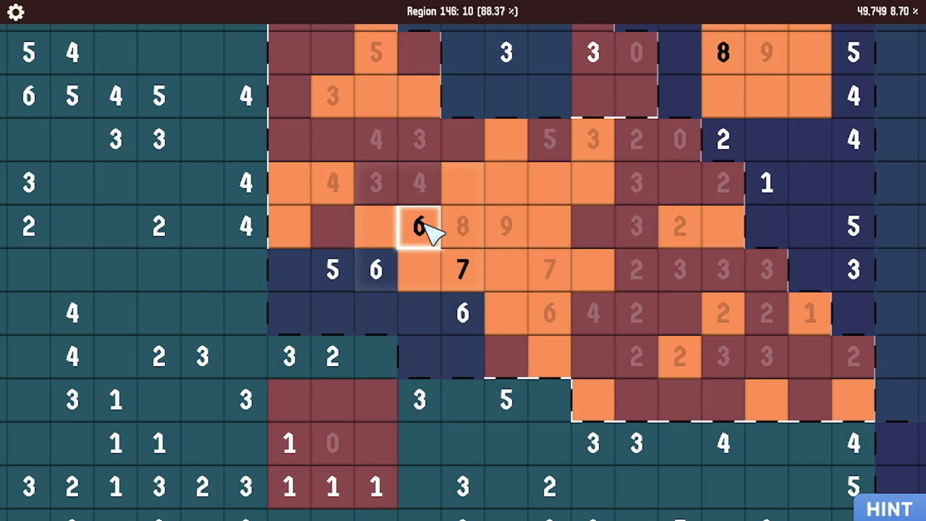
{"action": "left_click", "coordinate": [420, 224]}
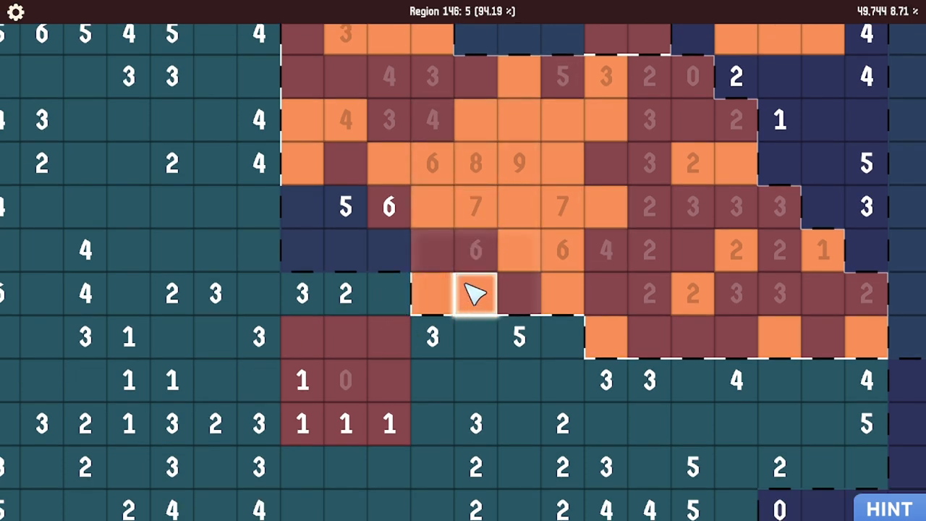
{"action": "left_click", "coordinate": [474, 293]}
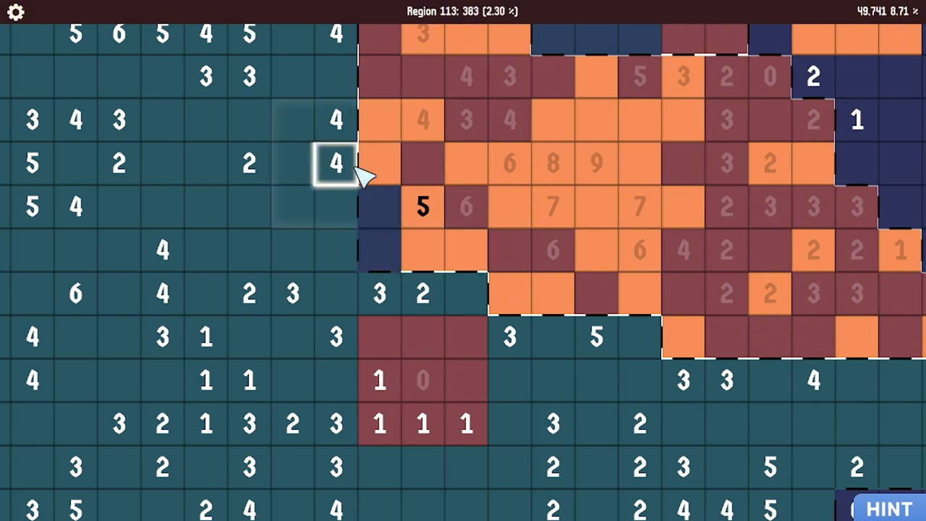
Colour region 162's cells, including beside the 4 clue, until it reaches 74%
{"action": "left_click", "coordinate": [422, 207]}
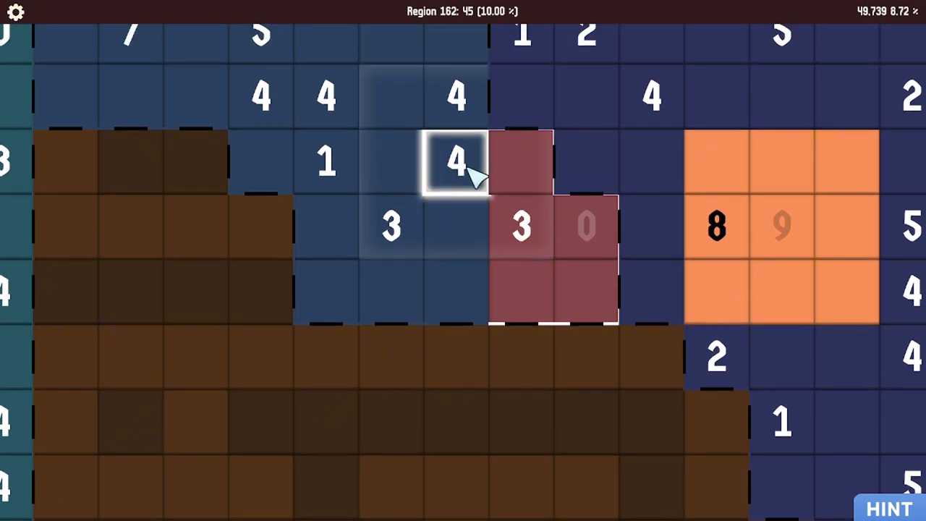
{"action": "left_click", "coordinate": [456, 159]}
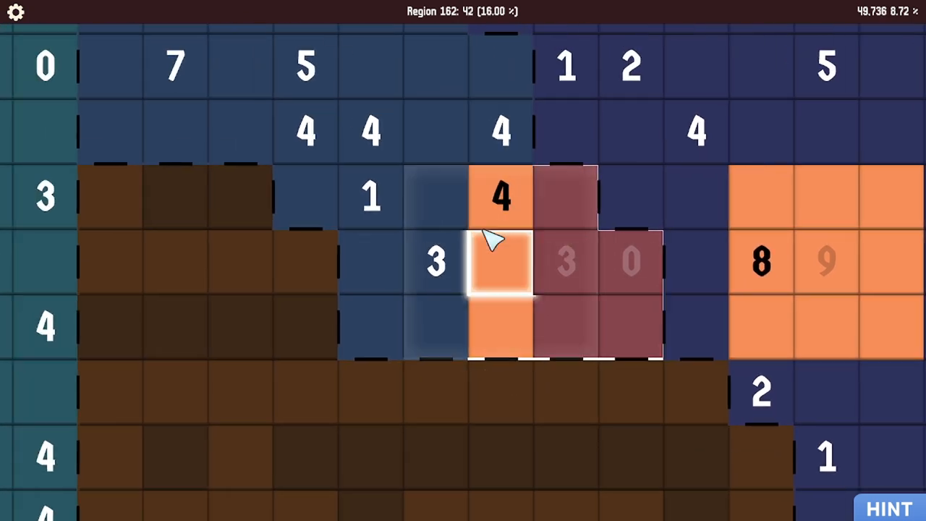
{"action": "left_click", "coordinate": [499, 260]}
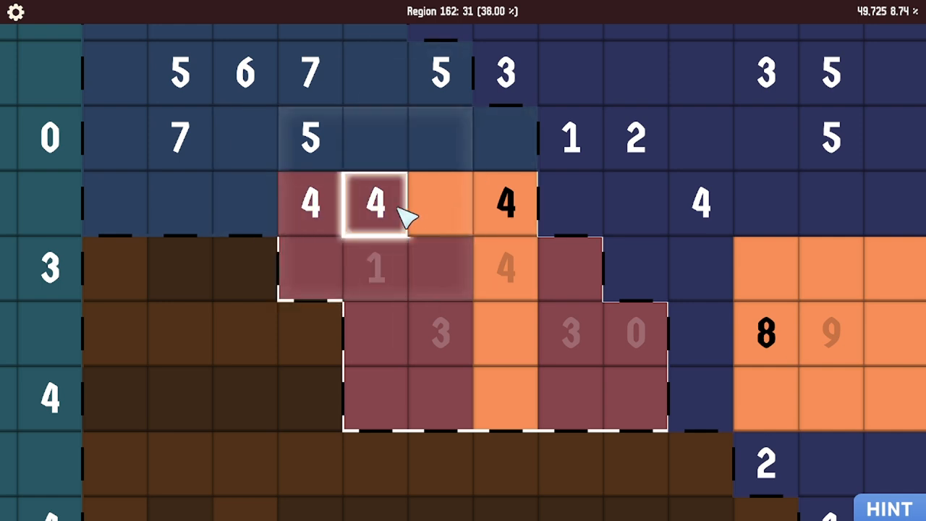
{"action": "left_click", "coordinate": [373, 202]}
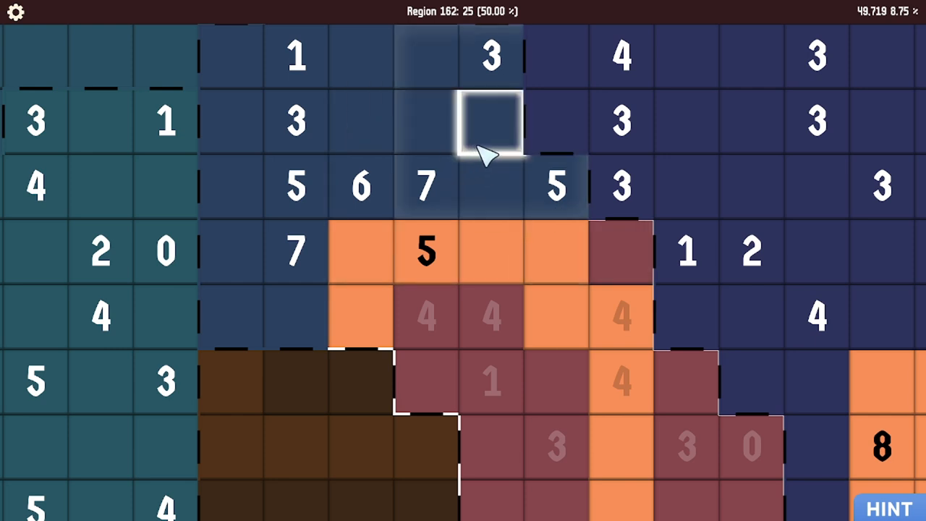
{"action": "mouse_move", "coordinate": [492, 251]}
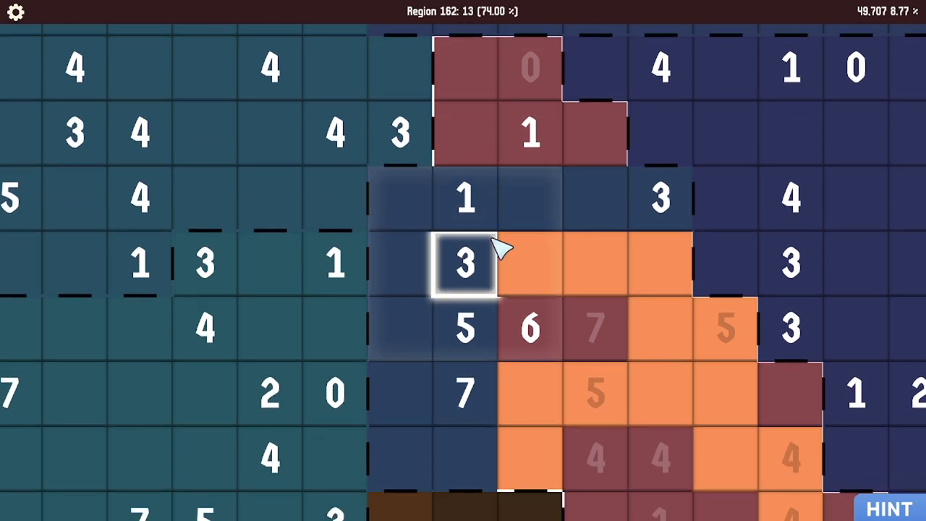
Fill region 162 cells next to the 7, 1 and 6 clues, reaching 88%
{"action": "scroll", "scroll_direction": "down", "scroll_amount": 3}
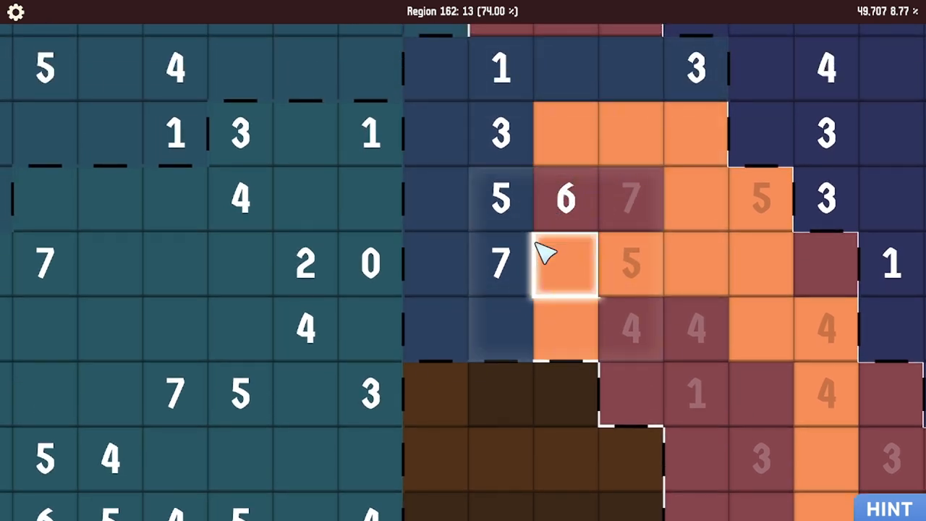
{"action": "left_click", "coordinate": [499, 265]}
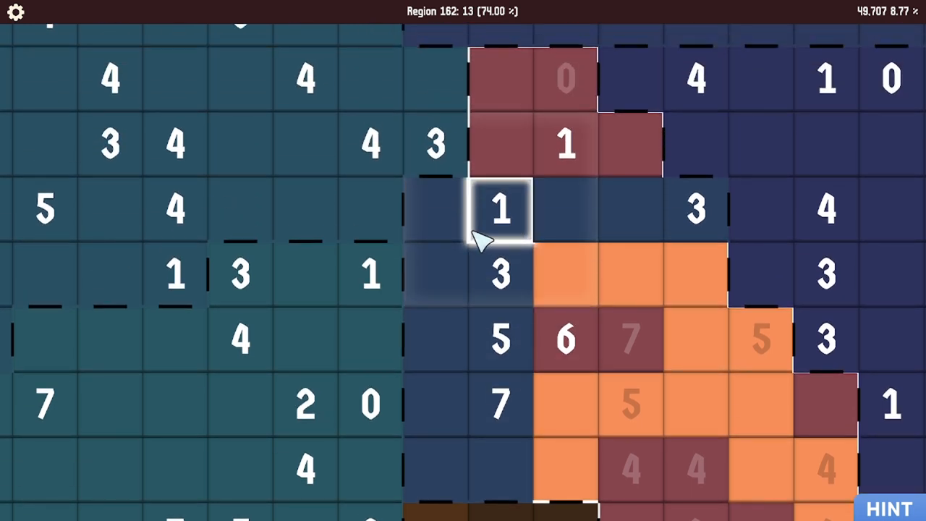
{"action": "mouse_move", "coordinate": [694, 210]}
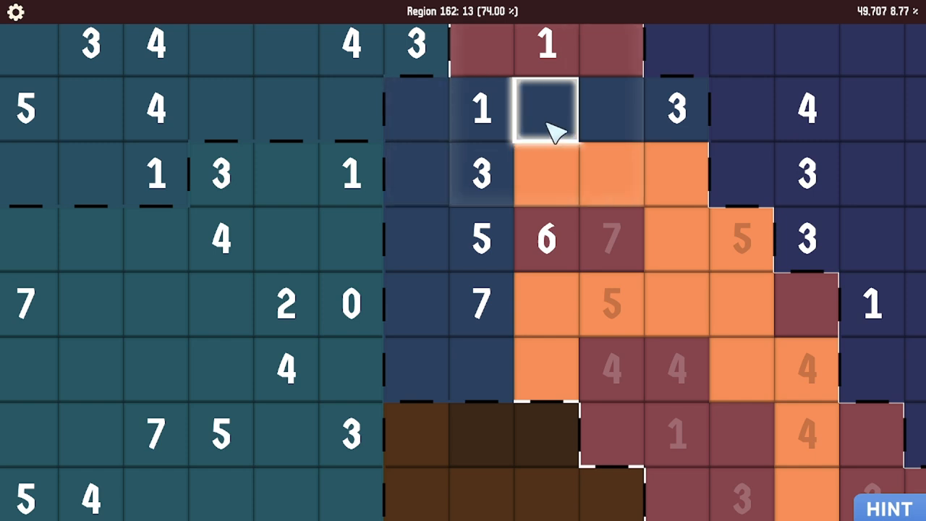
{"action": "left_click", "coordinate": [479, 173]}
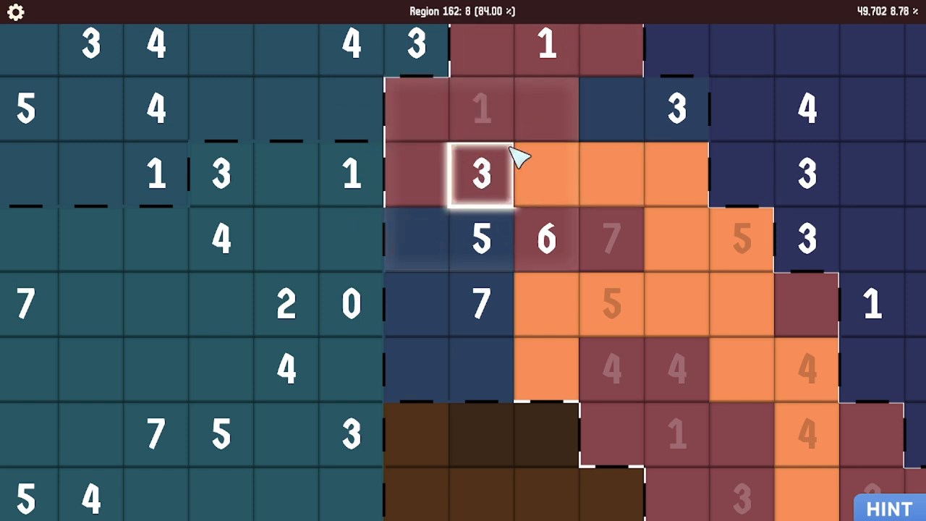
{"action": "mouse_move", "coordinate": [539, 173]}
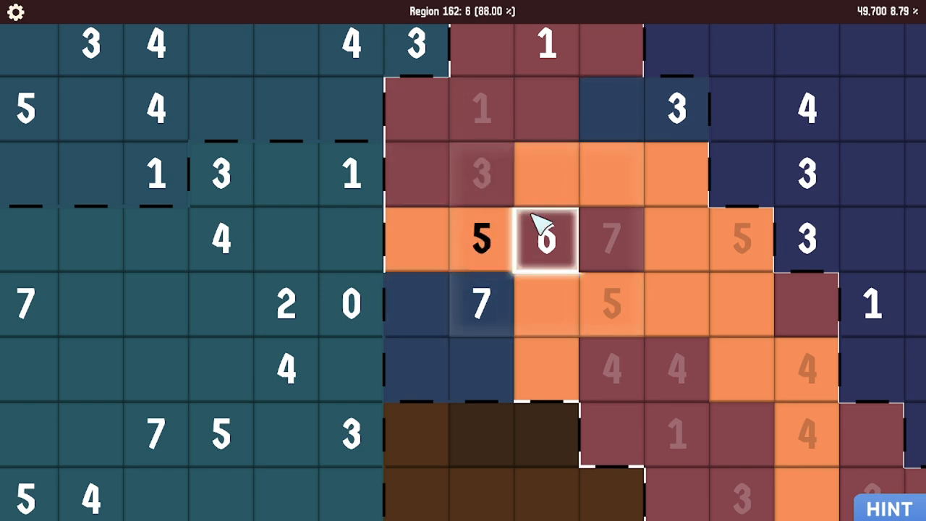
{"action": "left_click", "coordinate": [545, 237]}
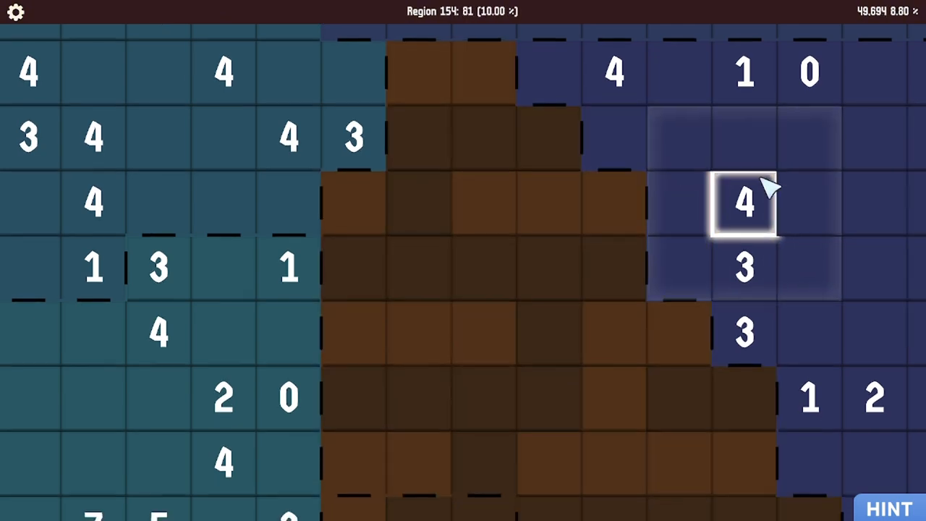
Zoom out to the full grid and select region 113's first cell
{"action": "scroll", "scroll_direction": "down", "scroll_amount": 3}
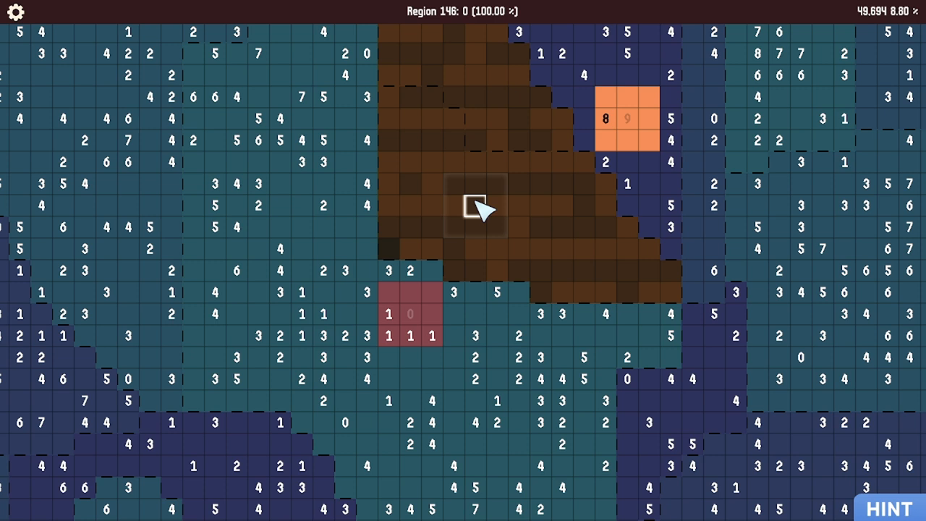
{"action": "left_click", "coordinate": [475, 206]}
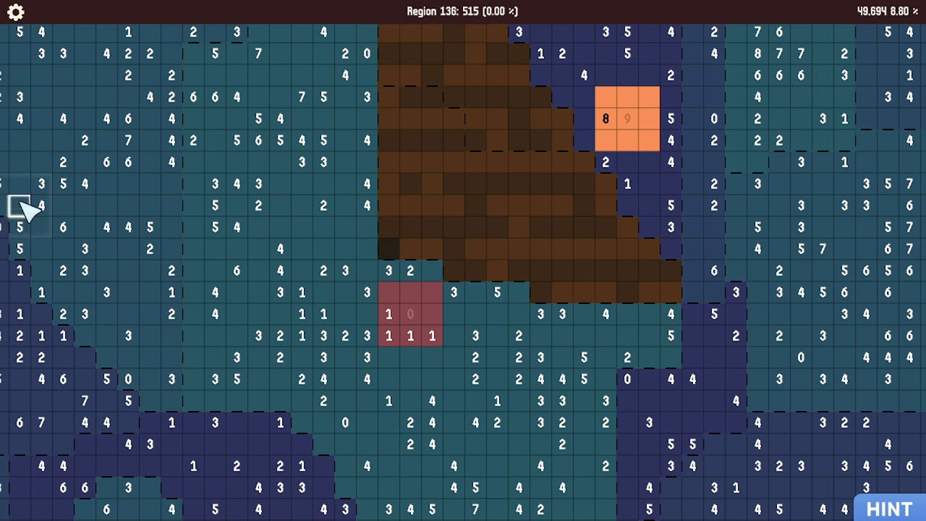
{"action": "mouse_move", "coordinate": [517, 78]}
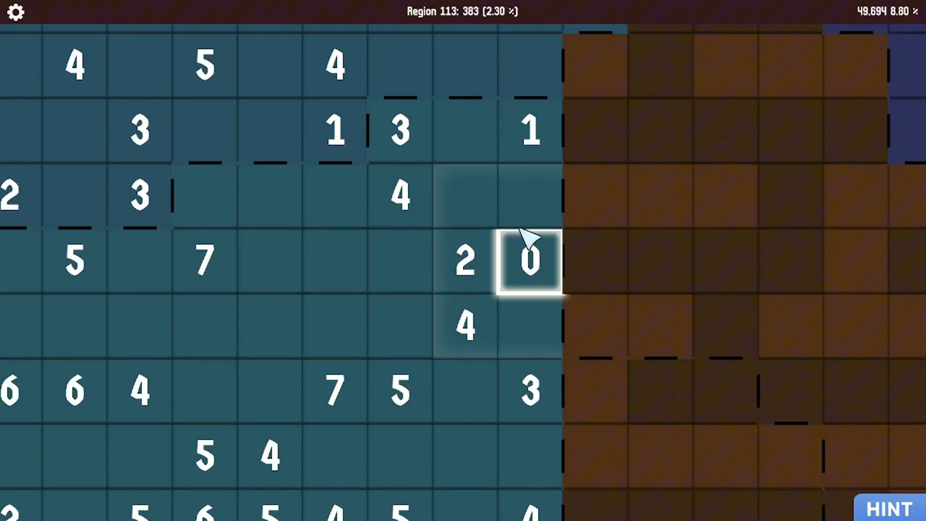
Colour region 113's cells near the 0, 3 and 6 clues, reaching 14.54%
{"action": "left_click", "coordinate": [531, 261]}
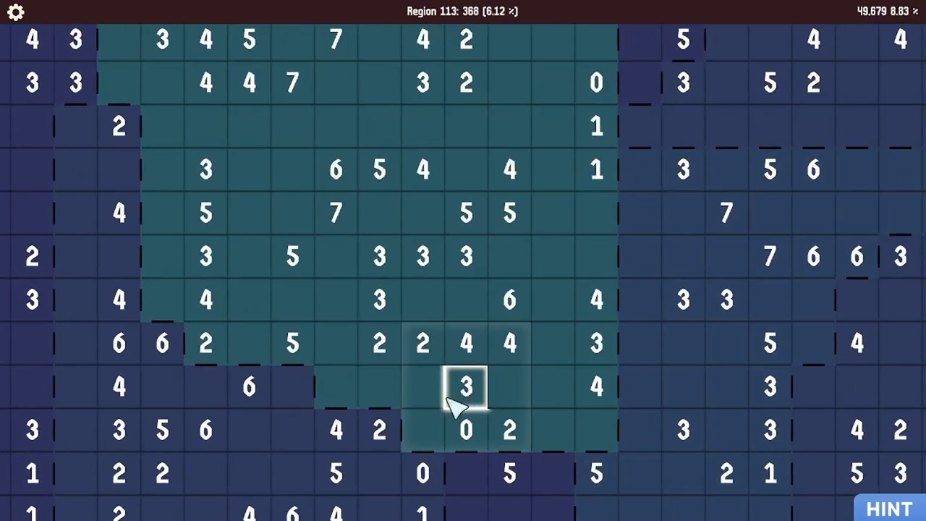
{"action": "left_click", "coordinate": [465, 386]}
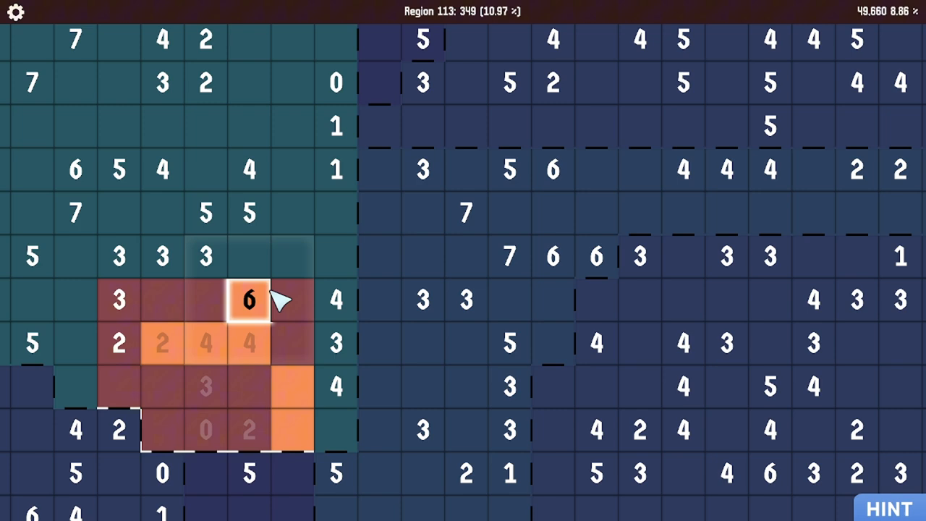
{"action": "left_click", "coordinate": [207, 257]}
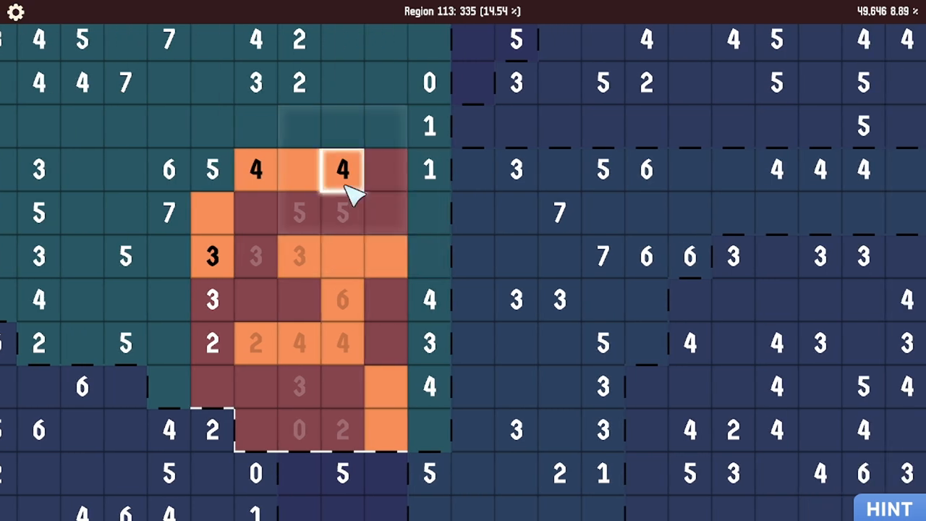
{"action": "mouse_move", "coordinate": [255, 170]}
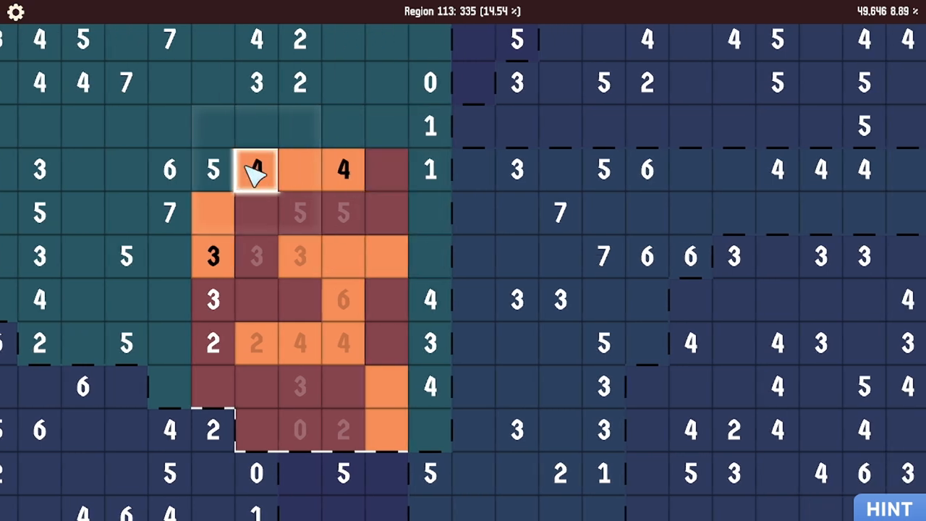
Fill region 113's cells beside the 5 and 3 clues, reaching 25.26%
{"action": "scroll", "scroll_direction": "down", "scroll_amount": 3}
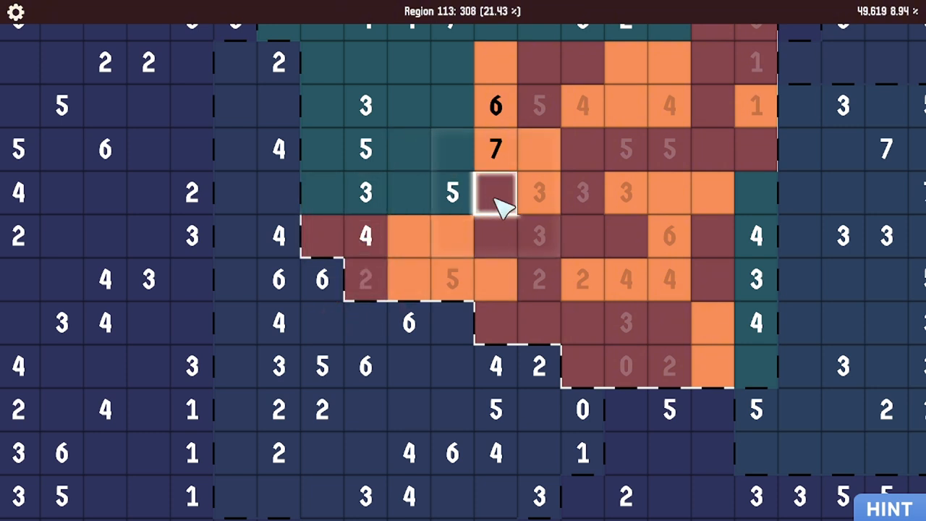
{"action": "left_click", "coordinate": [496, 192]}
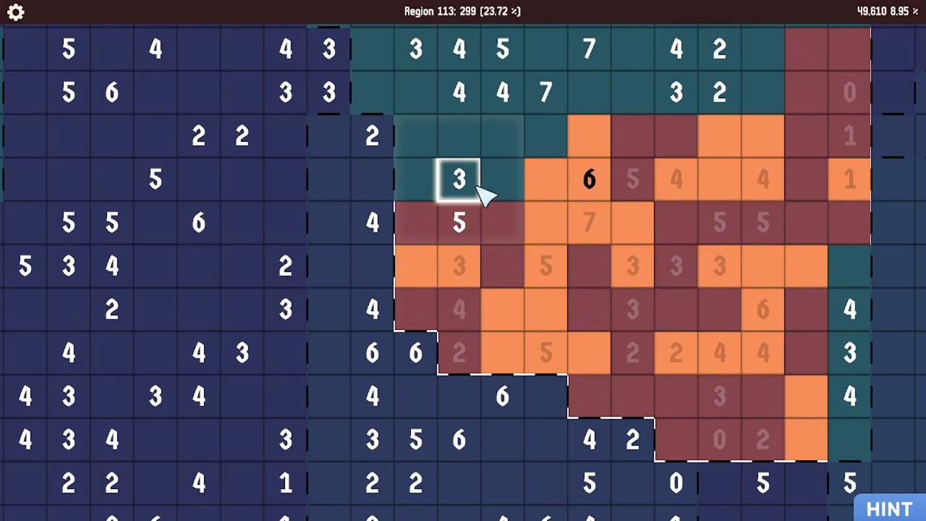
{"action": "left_click", "coordinate": [456, 179]}
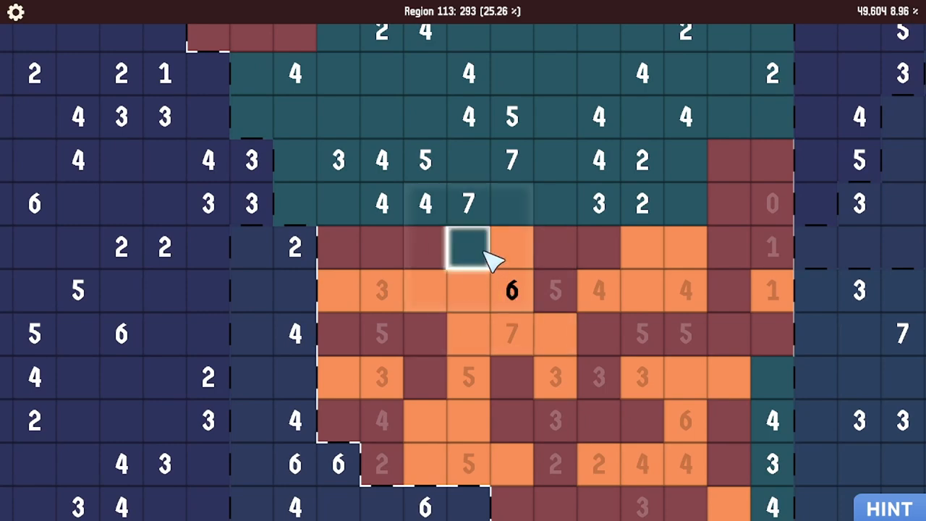
Colour region 113's upper cells beside the 5 and 4 clues, reaching 36.99%
{"action": "left_click", "coordinate": [469, 246]}
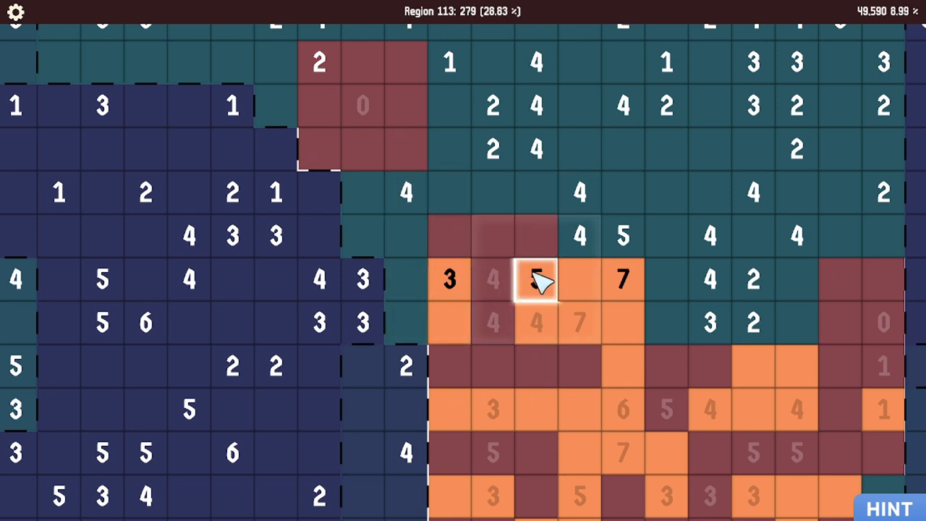
{"action": "left_click", "coordinate": [535, 280]}
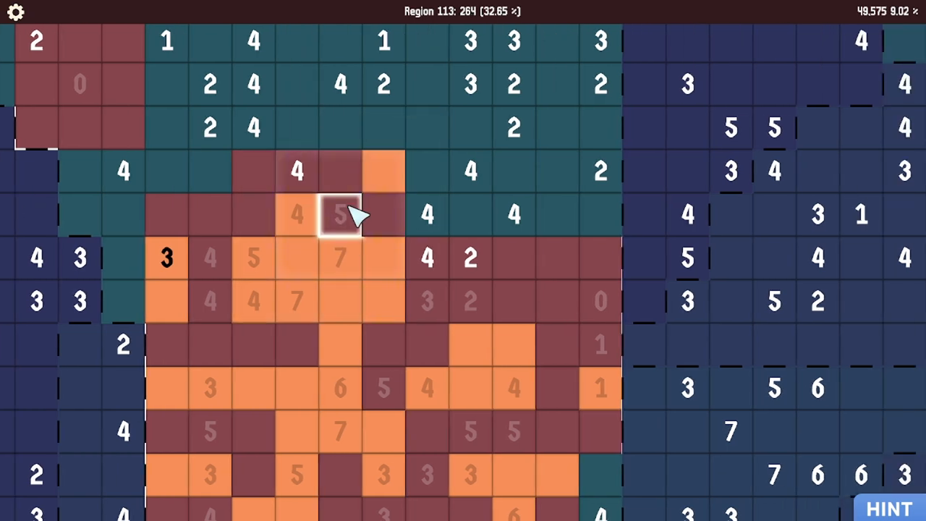
{"action": "left_click", "coordinate": [340, 213]}
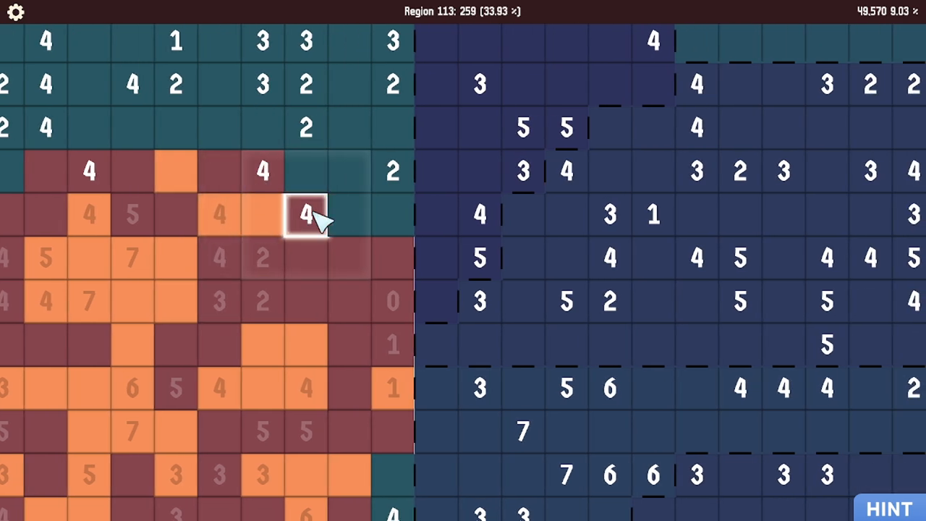
{"action": "left_click", "coordinate": [306, 214]}
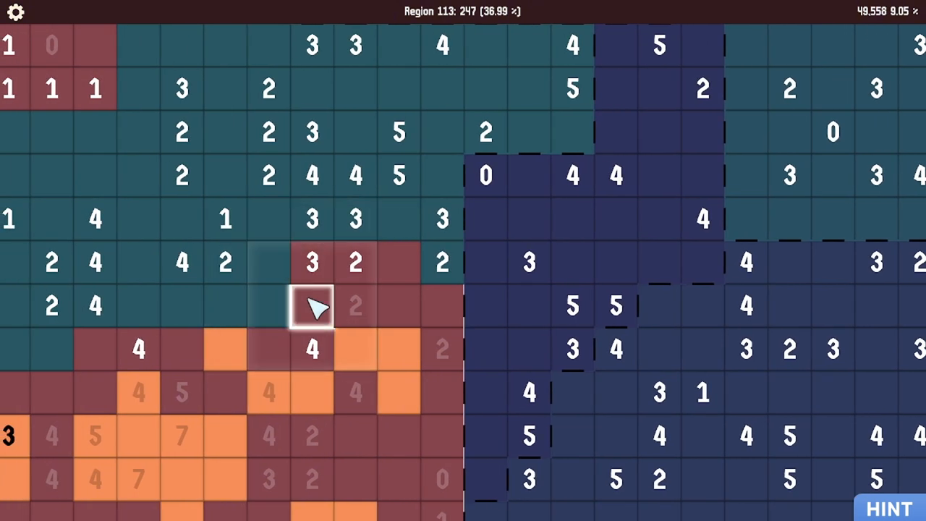
Colour several cells in Region 113's upper rows
{"action": "left_click", "coordinate": [312, 305]}
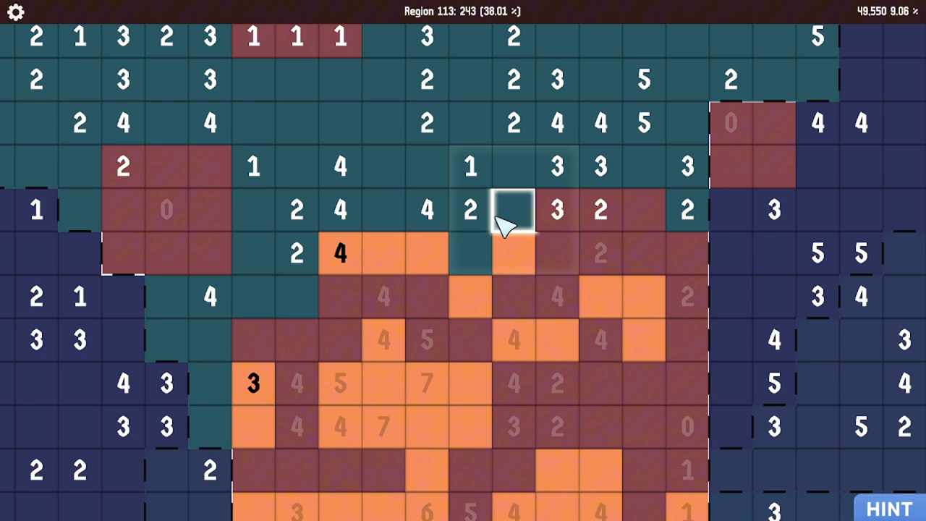
{"action": "left_click", "coordinate": [513, 210]}
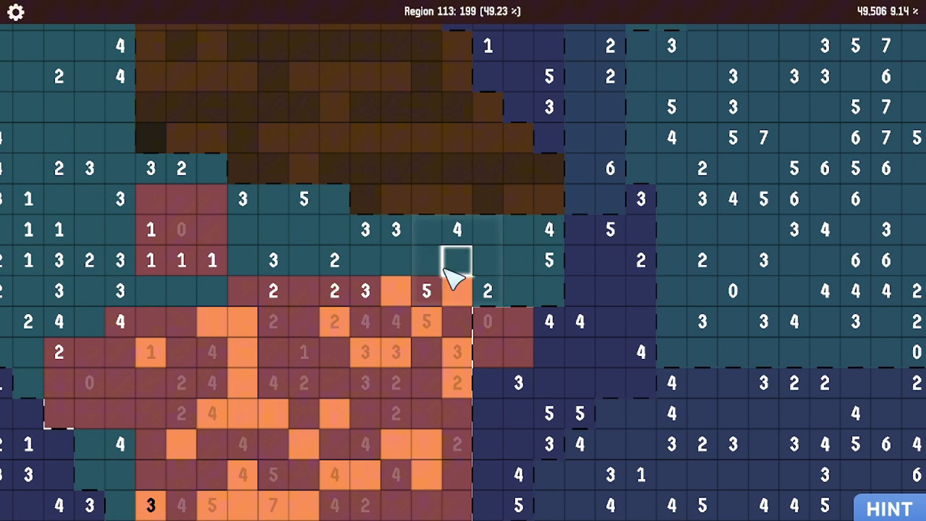
{"action": "mouse_move", "coordinate": [426, 261]}
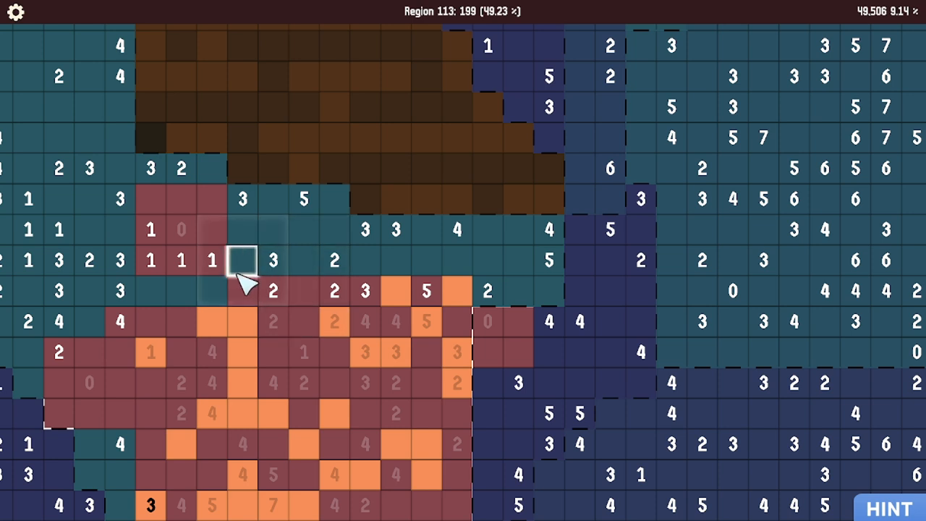
{"action": "mouse_move", "coordinate": [427, 260]}
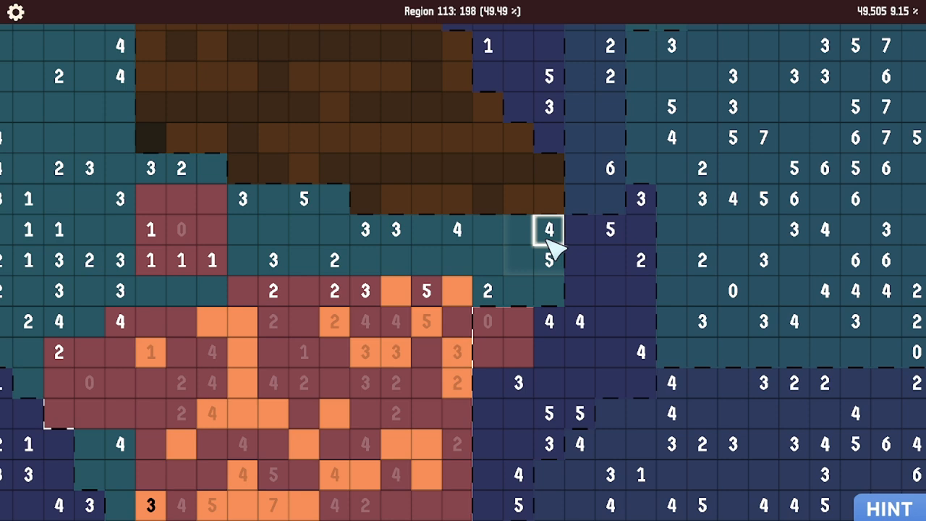
{"action": "left_click", "coordinate": [550, 230]}
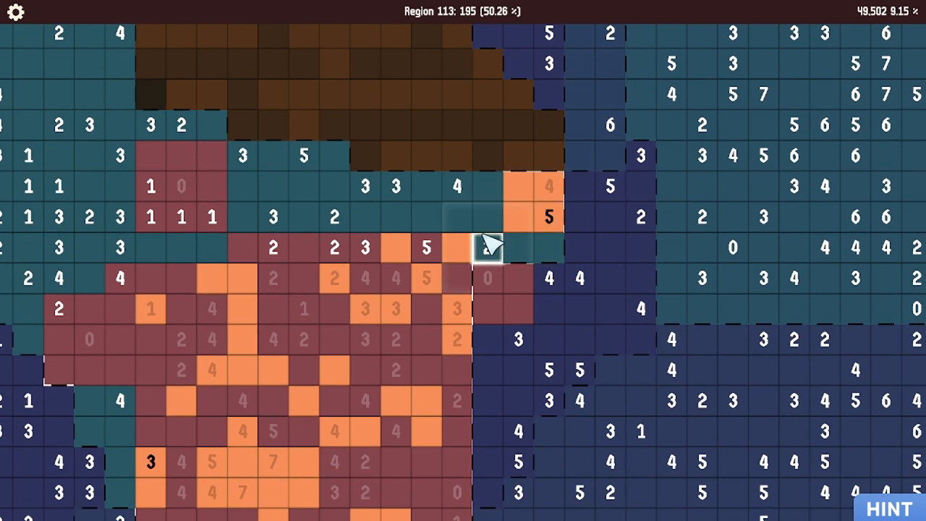
Uncover teal cells beside the orange 5, under the pair of 3s, and left of the 3
{"action": "left_click", "coordinate": [488, 247]}
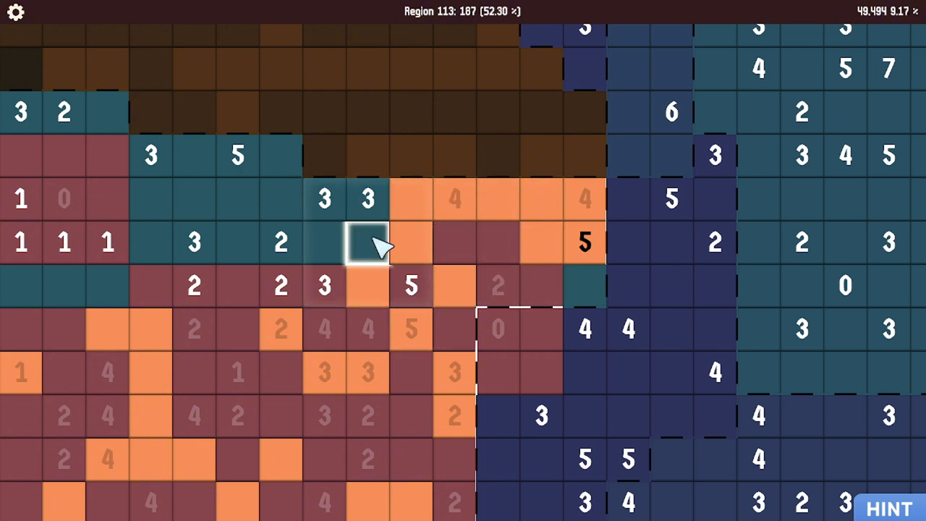
{"action": "left_click", "coordinate": [368, 242]}
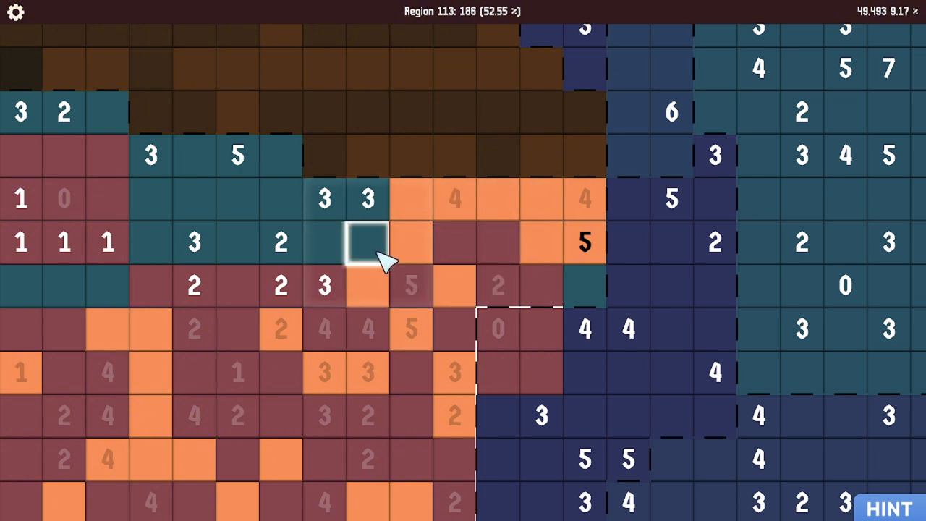
{"action": "left_click", "coordinate": [369, 242]}
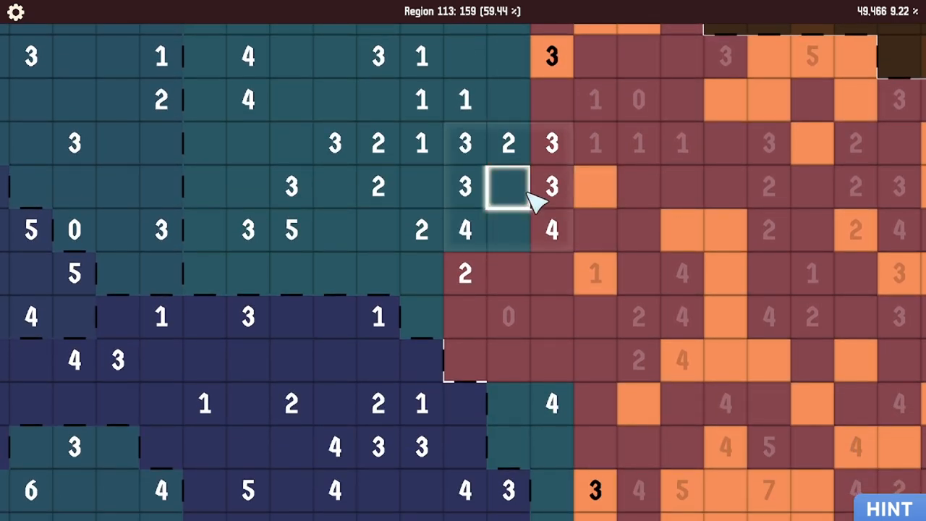
{"action": "left_click", "coordinate": [508, 187]}
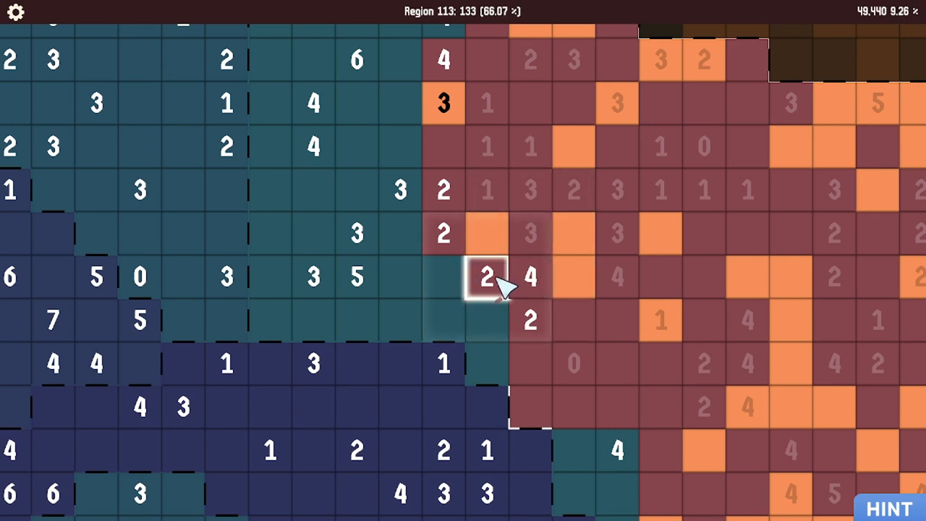
Fill the maroon cell marked 2 and a cell on the teal-maroon border
{"action": "left_click", "coordinate": [487, 320]}
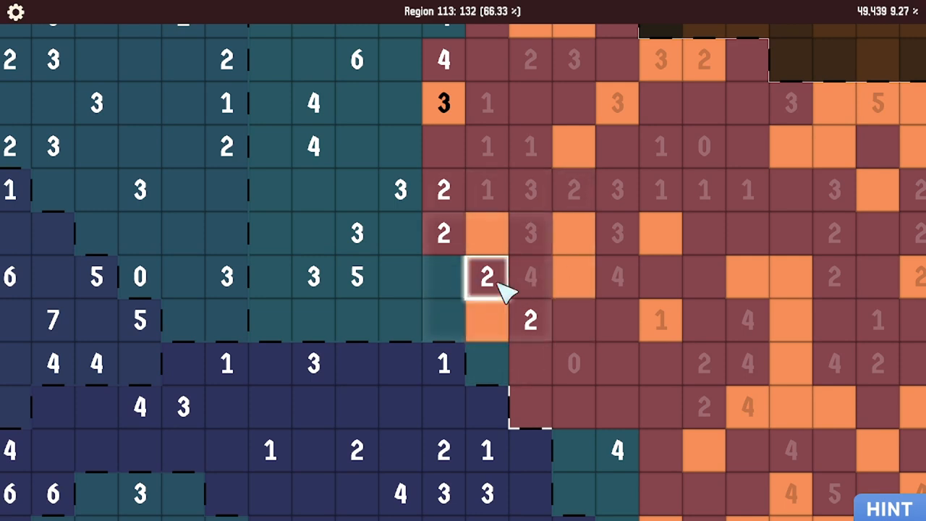
{"action": "left_click", "coordinate": [487, 277]}
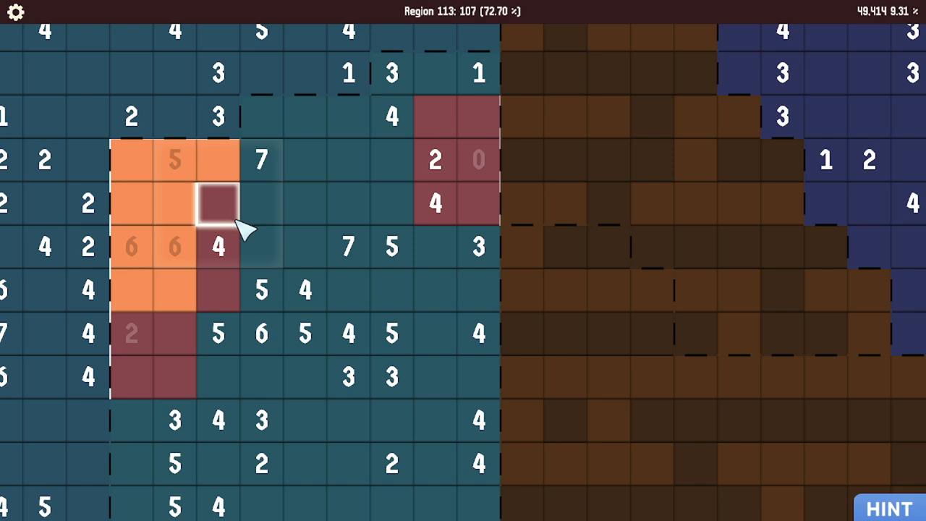
Reveal cells beside the new orange square, next to the orange 7, and under the white 7
{"action": "scroll", "scroll_direction": "down", "scroll_amount": 3}
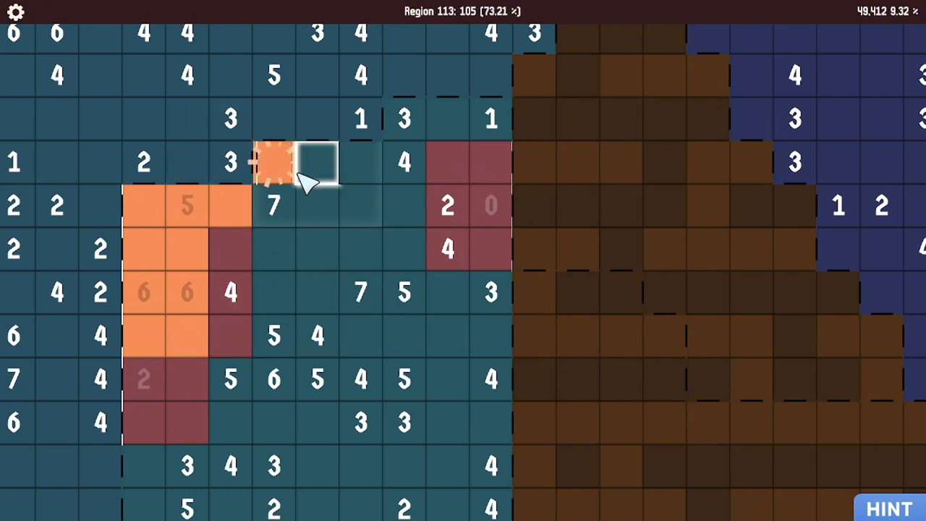
{"action": "left_click", "coordinate": [230, 162]}
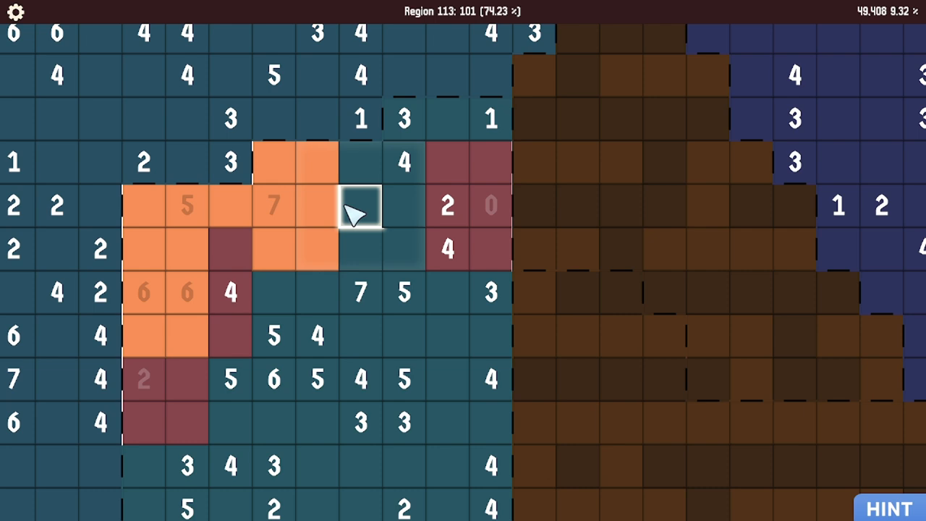
{"action": "left_click", "coordinate": [359, 210]}
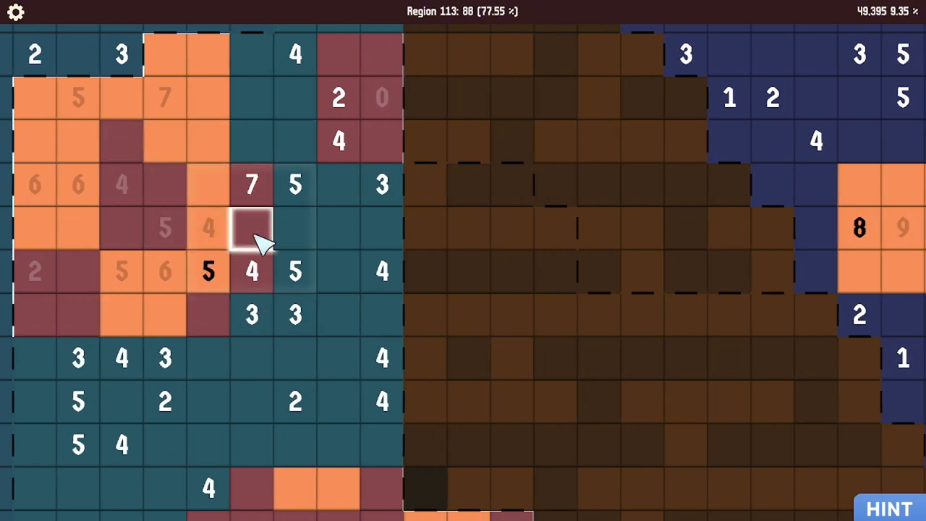
{"action": "left_click", "coordinate": [251, 228]}
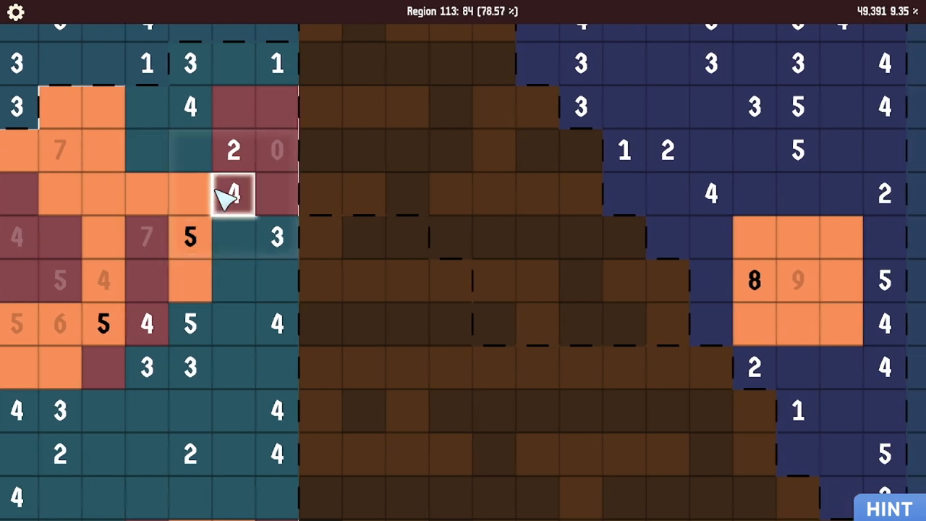
{"action": "mouse_move", "coordinate": [190, 194]}
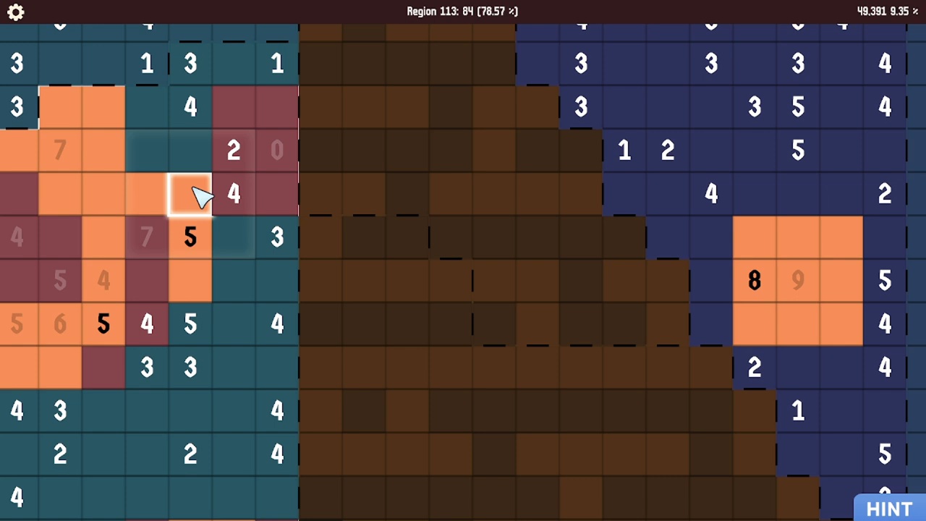
Further down, uncover the maroon cell below the 2 and the teal cell between 3 and 4
{"action": "scroll", "scroll_direction": "down", "scroll_amount": 3}
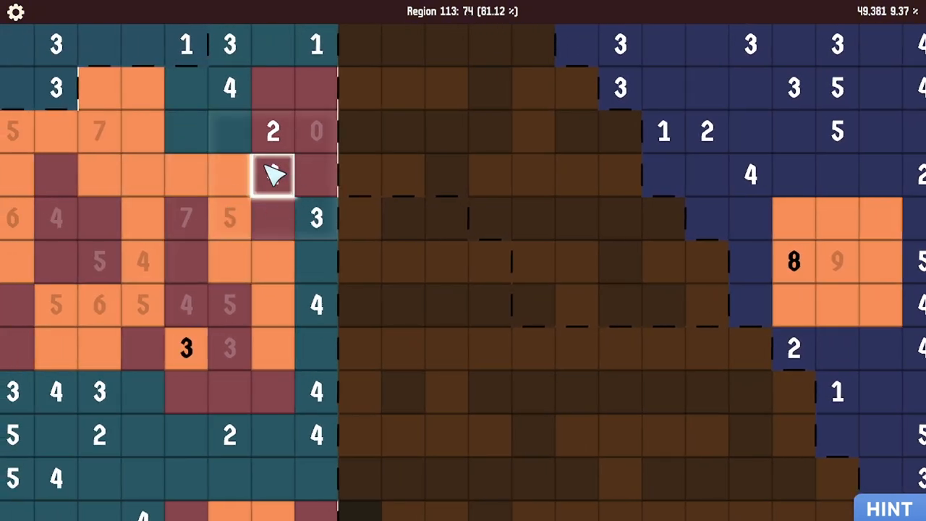
{"action": "left_click", "coordinate": [273, 175]}
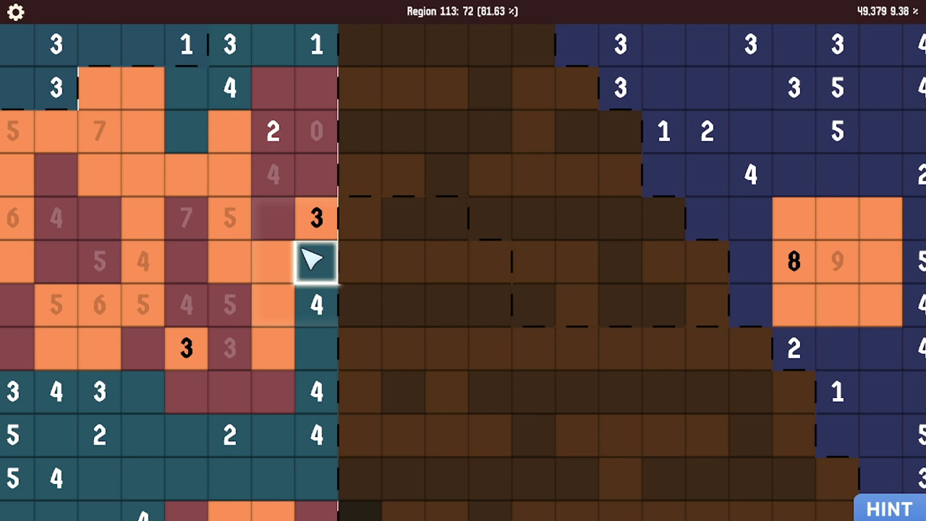
{"action": "left_click", "coordinate": [315, 261]}
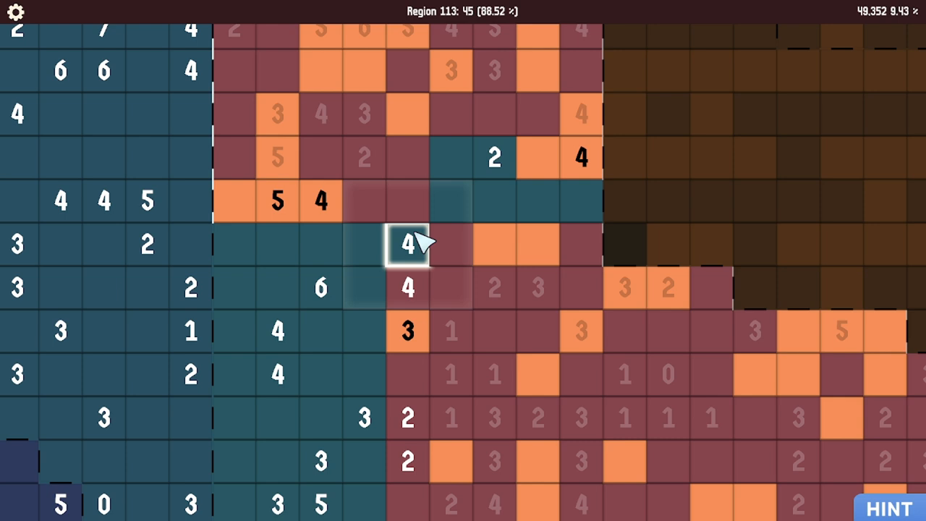
Fill the 4 at the maroon edge, the teal cells by the 6 and black 4, and the orange cell
{"action": "left_click", "coordinate": [405, 243]}
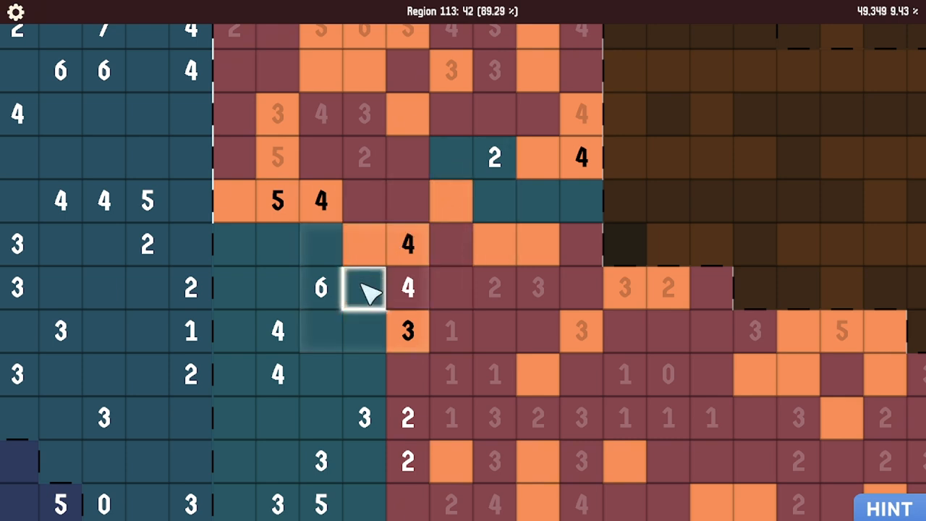
{"action": "left_click", "coordinate": [365, 290]}
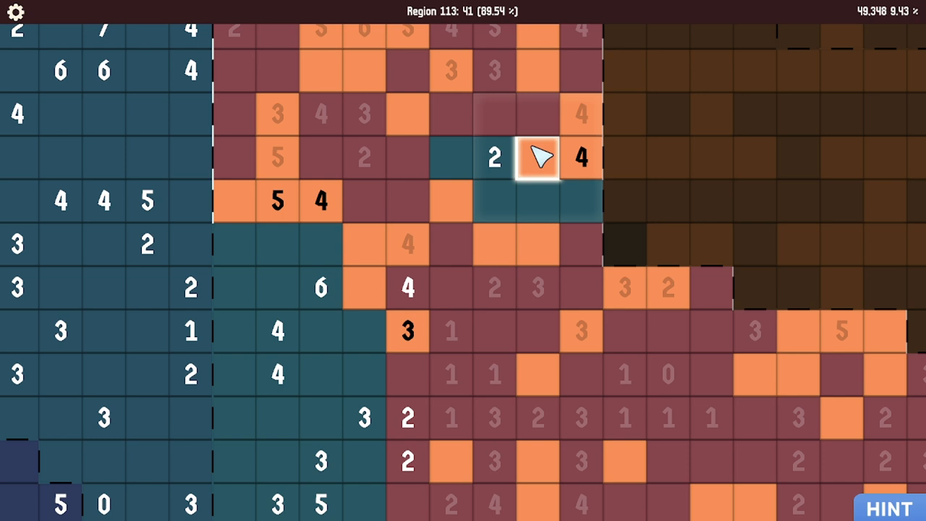
{"action": "left_click", "coordinate": [539, 158]}
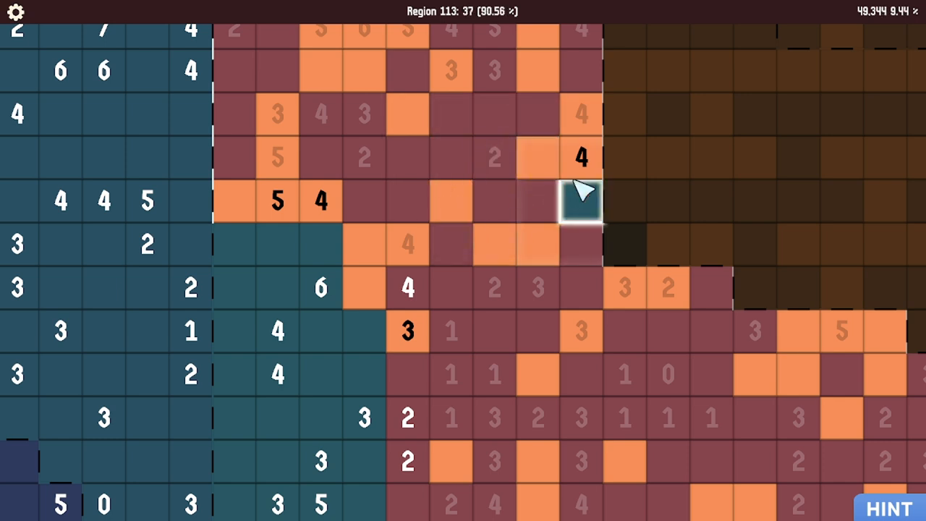
{"action": "left_click", "coordinate": [579, 201]}
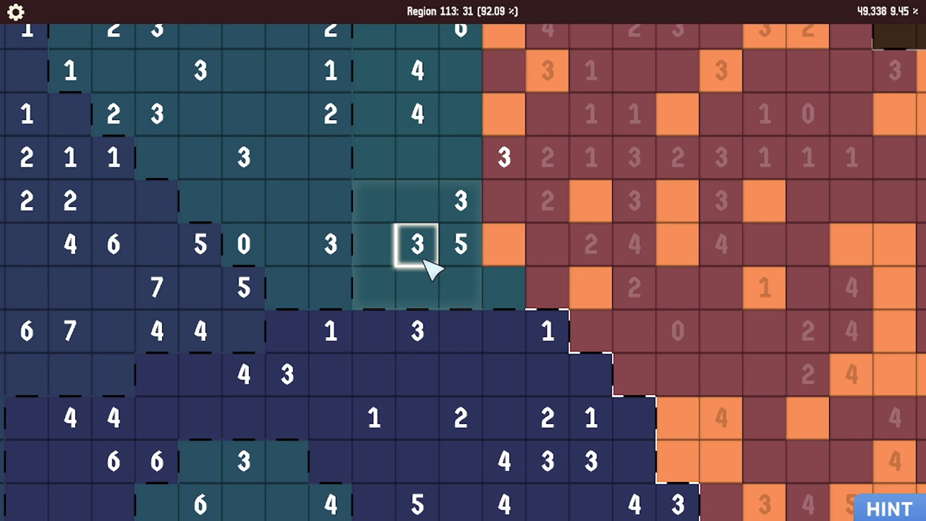
{"action": "mouse_move", "coordinate": [460, 287]}
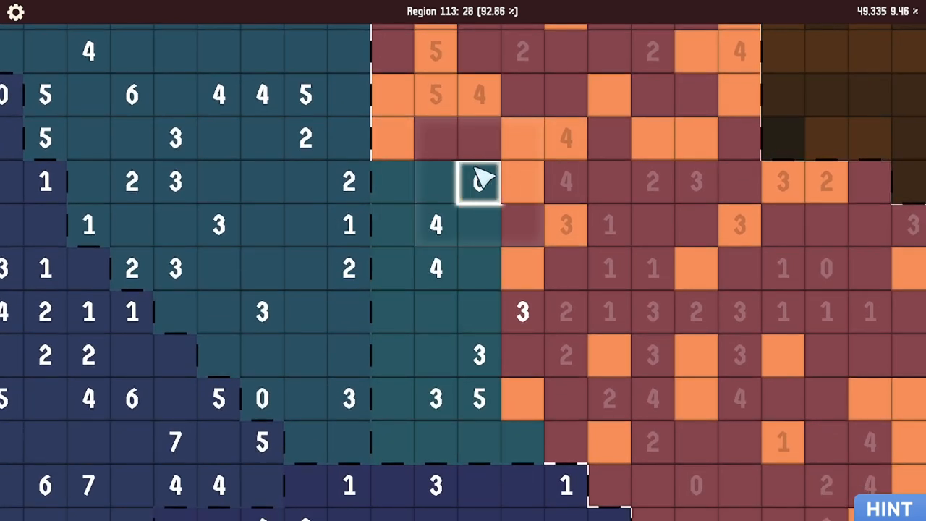
Solve the last cells (teal 0, maroon-border 3, teal 4), completing Region 113's proverb card
{"action": "left_click", "coordinate": [479, 181]}
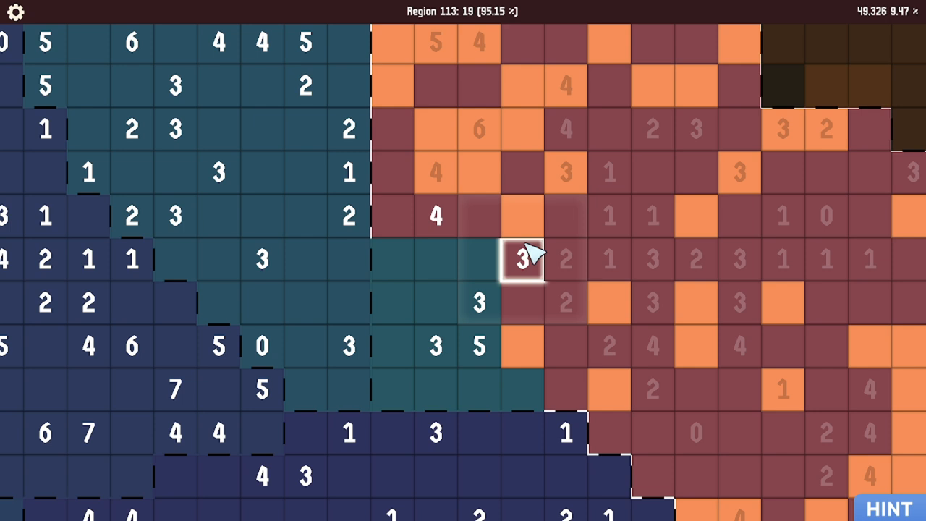
{"action": "left_click", "coordinate": [476, 346]}
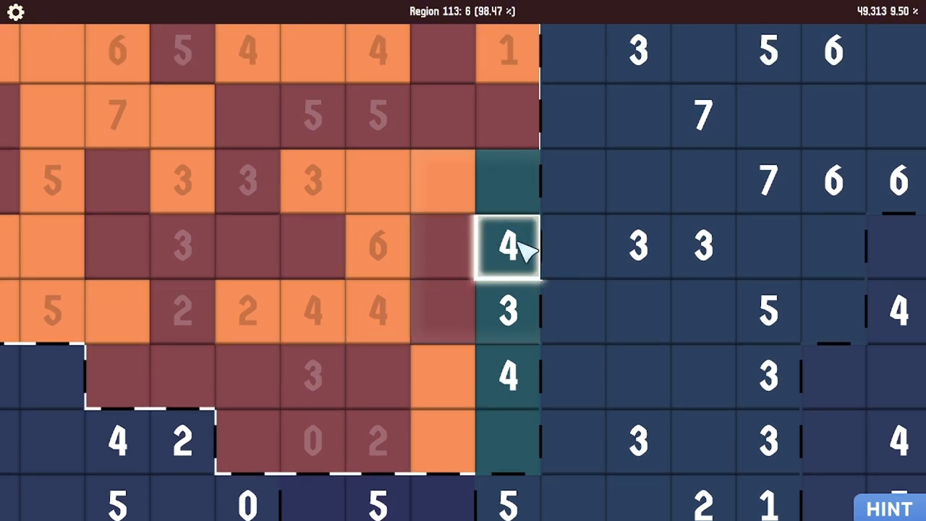
{"action": "left_click", "coordinate": [507, 311]}
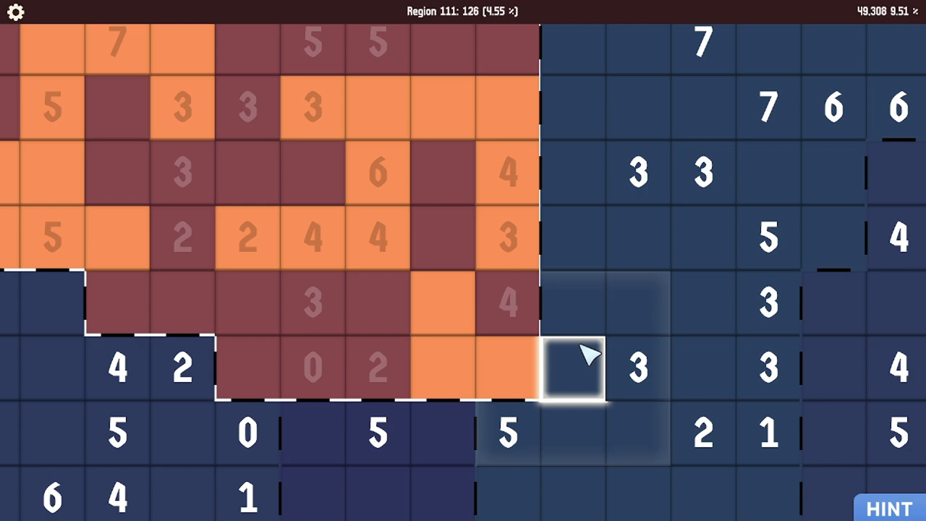
{"action": "scroll", "scroll_direction": "down", "scroll_amount": 3}
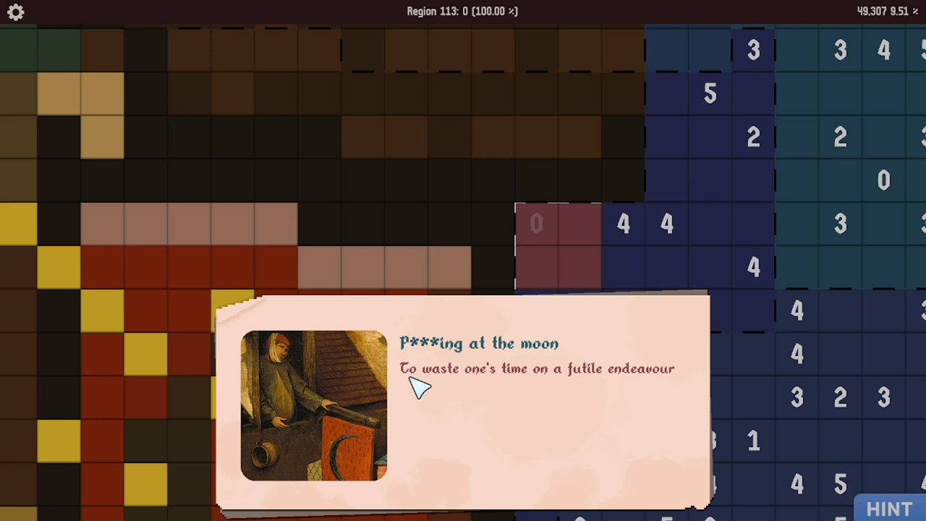
{"action": "mouse_move", "coordinate": [454, 390]}
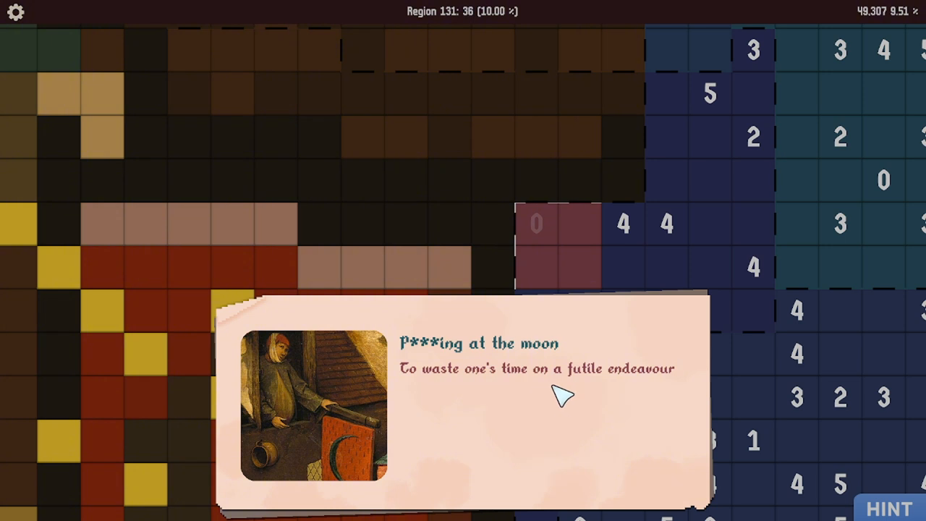
{"action": "mouse_move", "coordinate": [557, 396]}
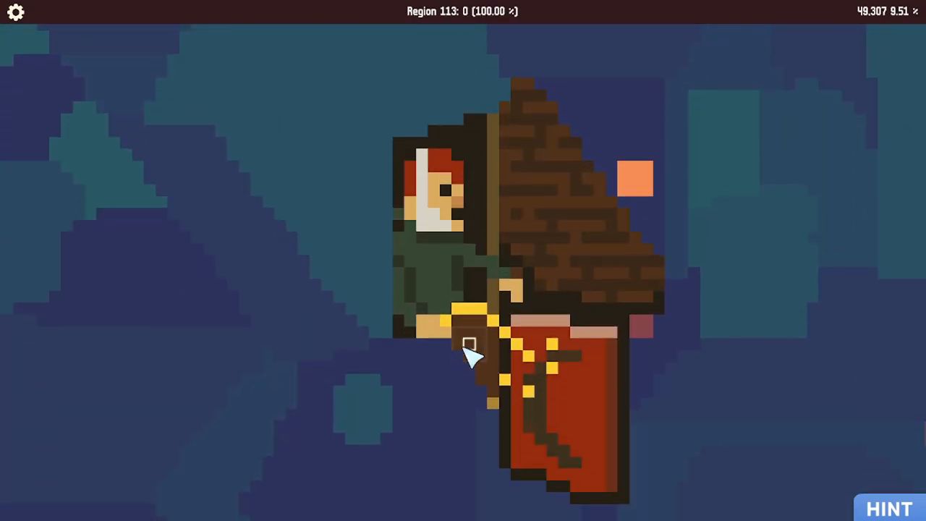
{"action": "mouse_move", "coordinate": [481, 351]}
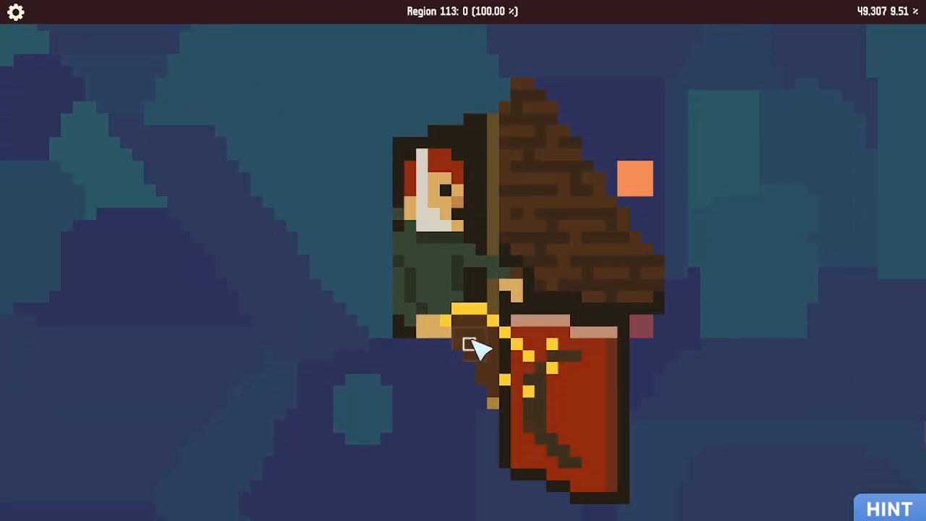